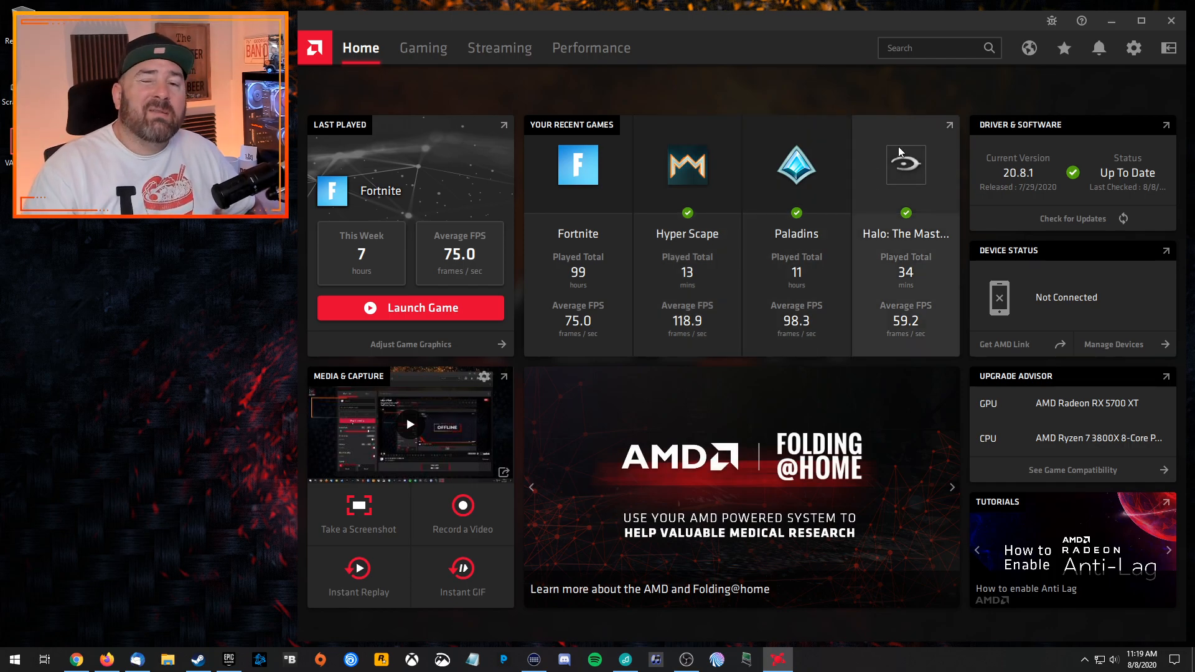
pyautogui.moveTo(906, 164)
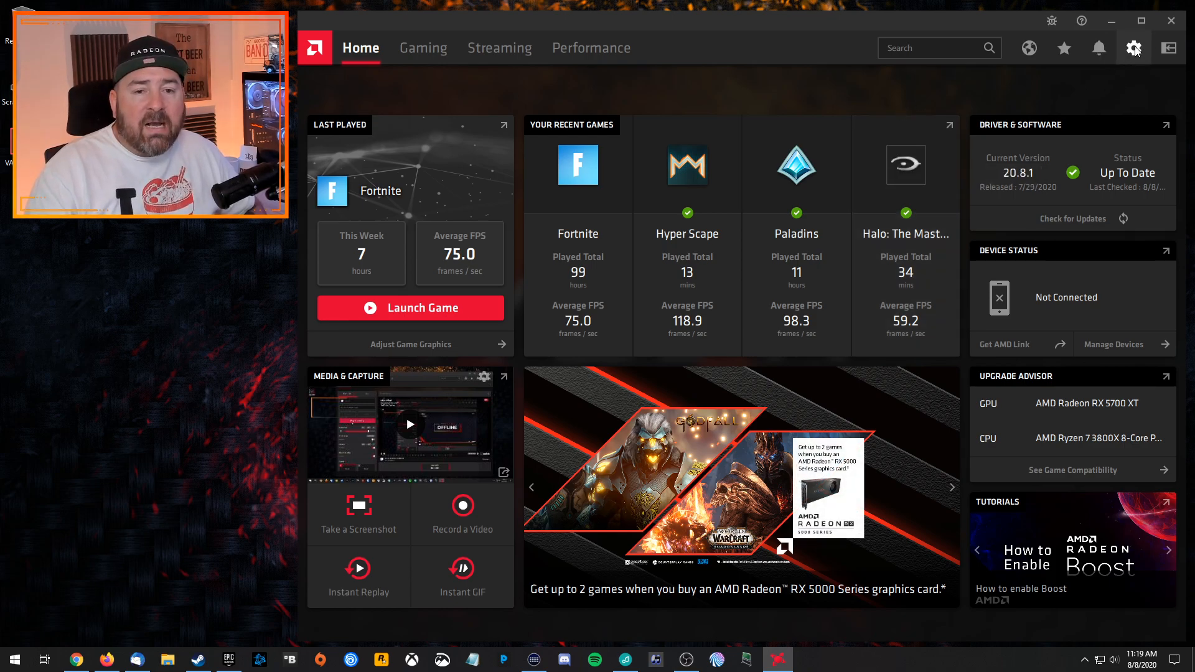
# Open Settings to the System page showing driver 20.8.1 as up to date.
pyautogui.click(1133, 47)
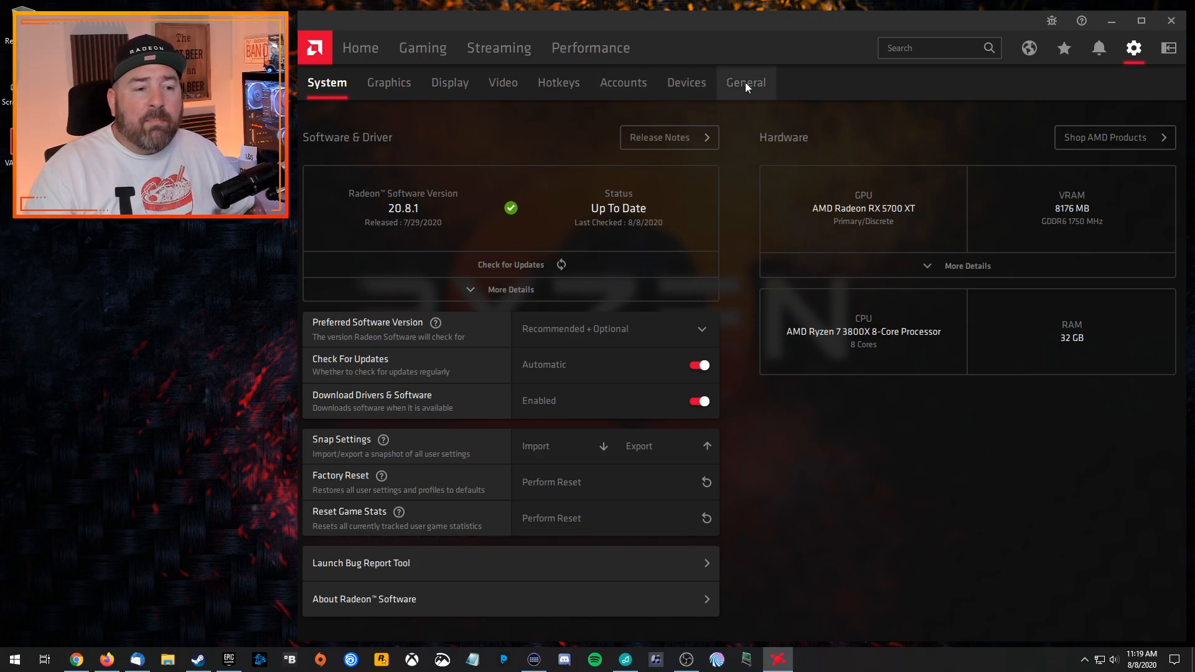
# View the Accounts tab with Twitch, Twitter and YouTube shown as connected.
pyautogui.click(623, 82)
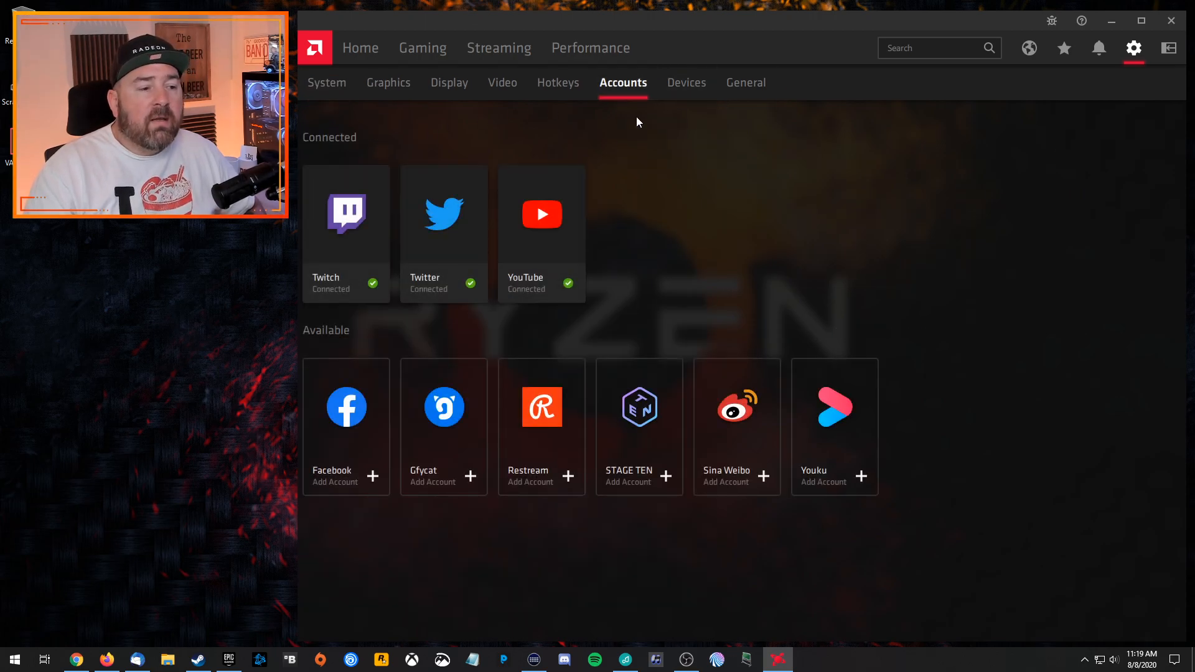
pyautogui.moveTo(709, 320)
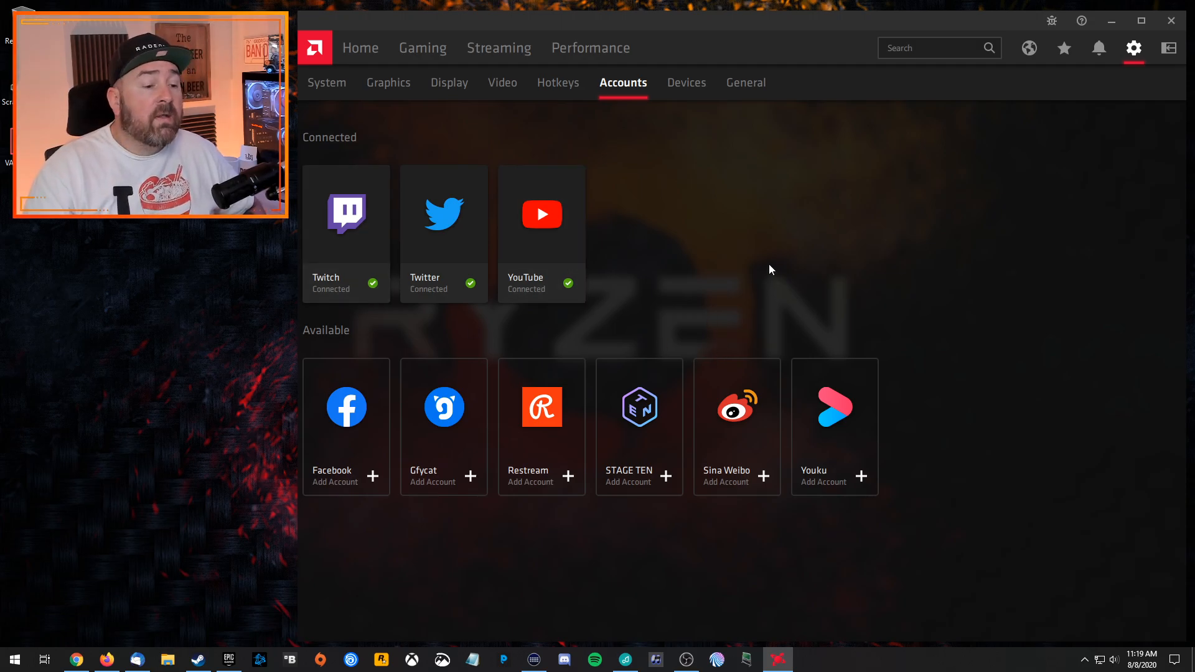
pyautogui.moveTo(866, 278)
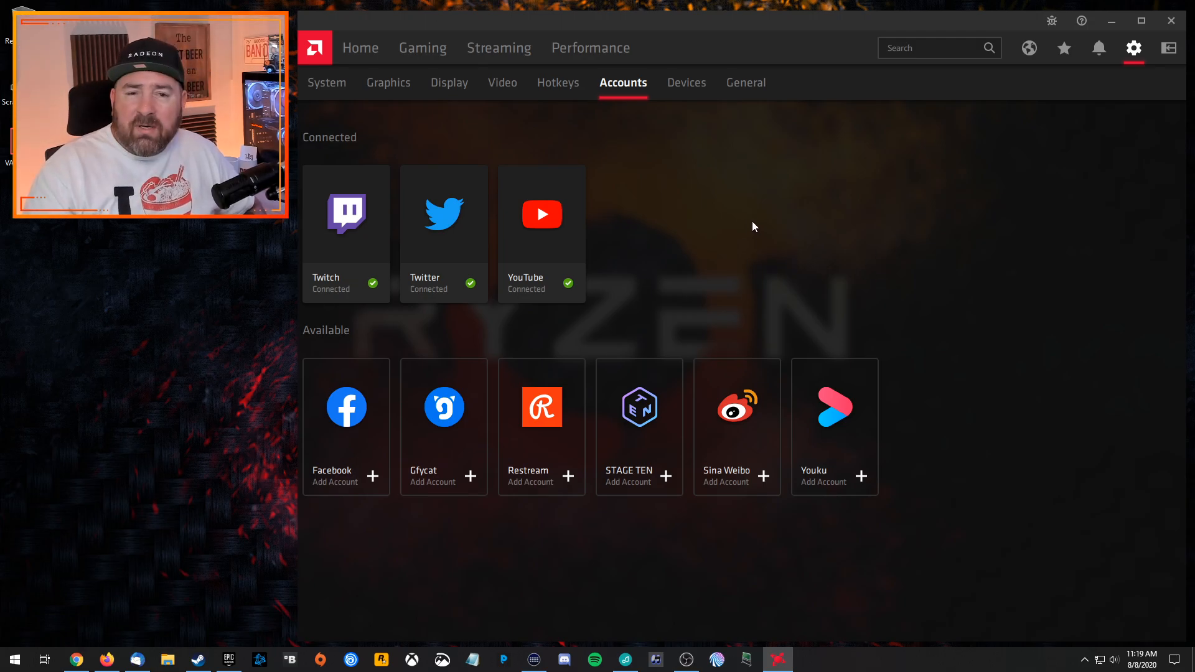
pyautogui.moveTo(853, 277)
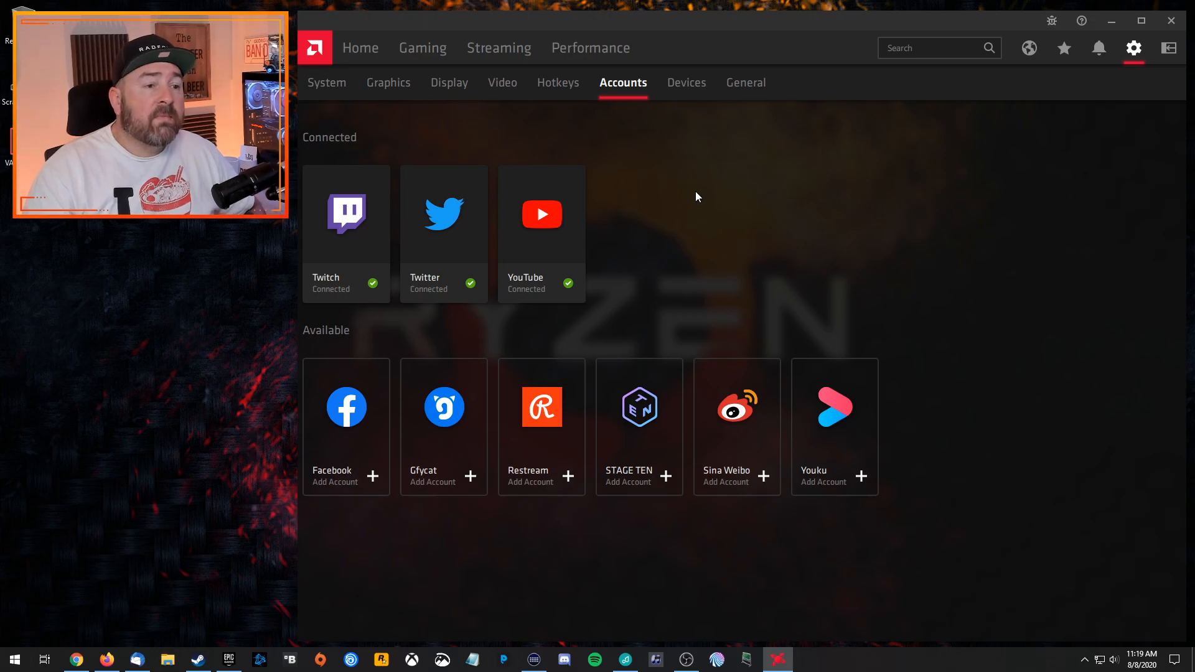
pyautogui.moveTo(746, 82)
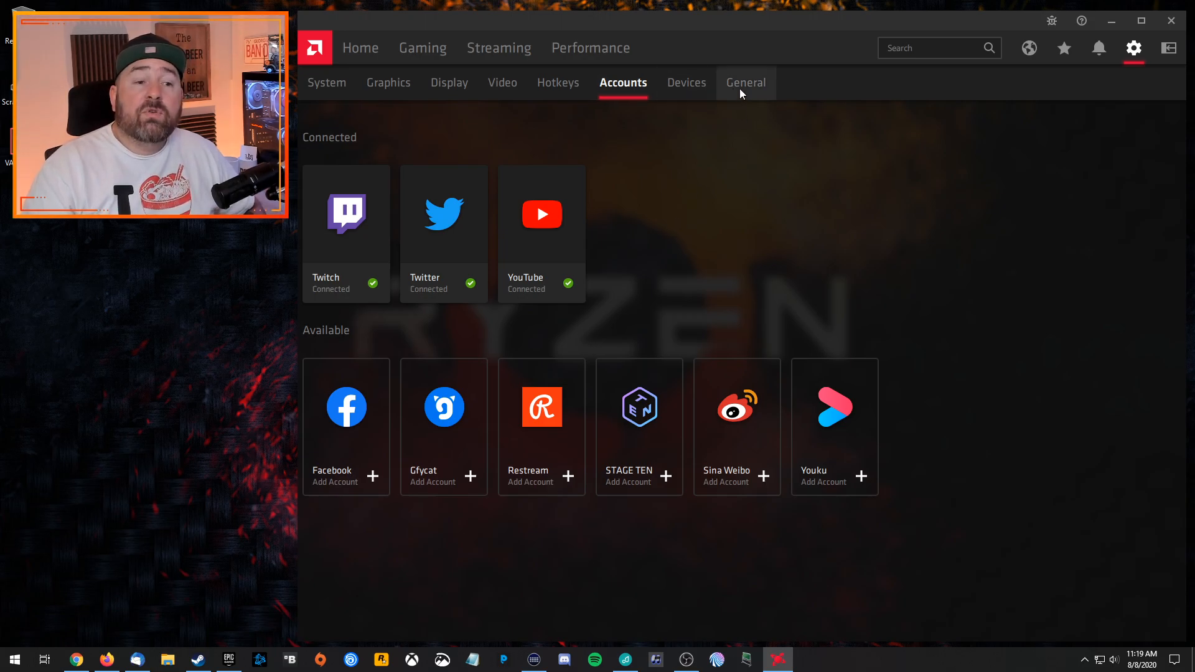
# Browse the General settings through the media, recording, streaming and preference options.
pyautogui.click(745, 82)
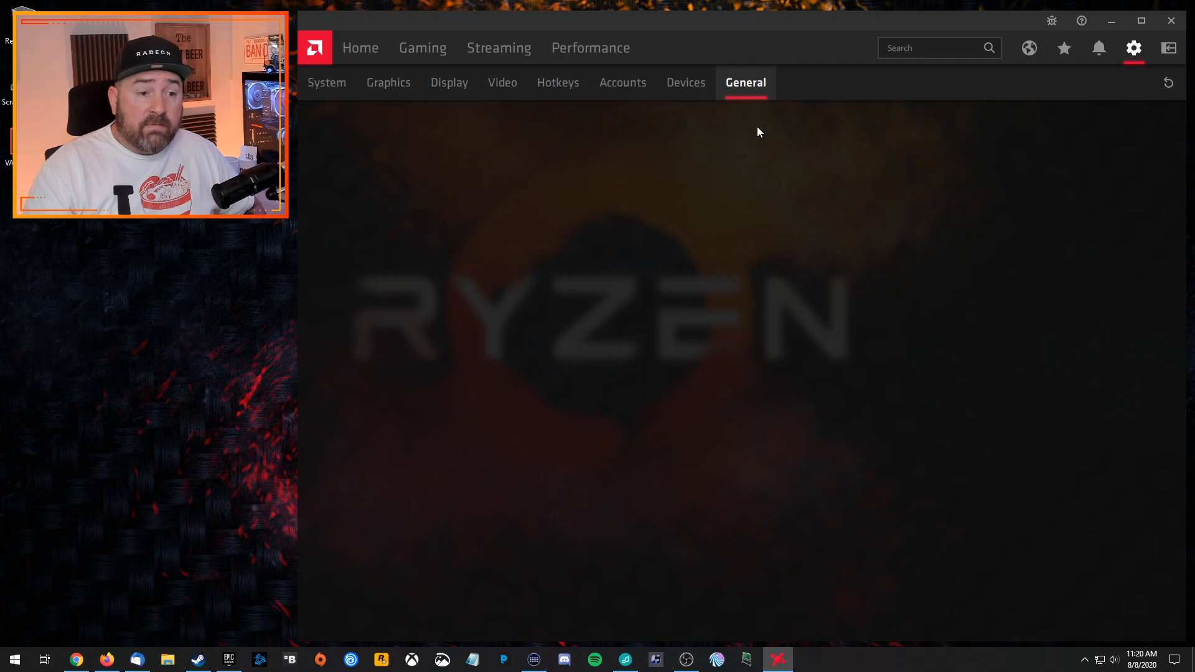
pyautogui.click(744, 82)
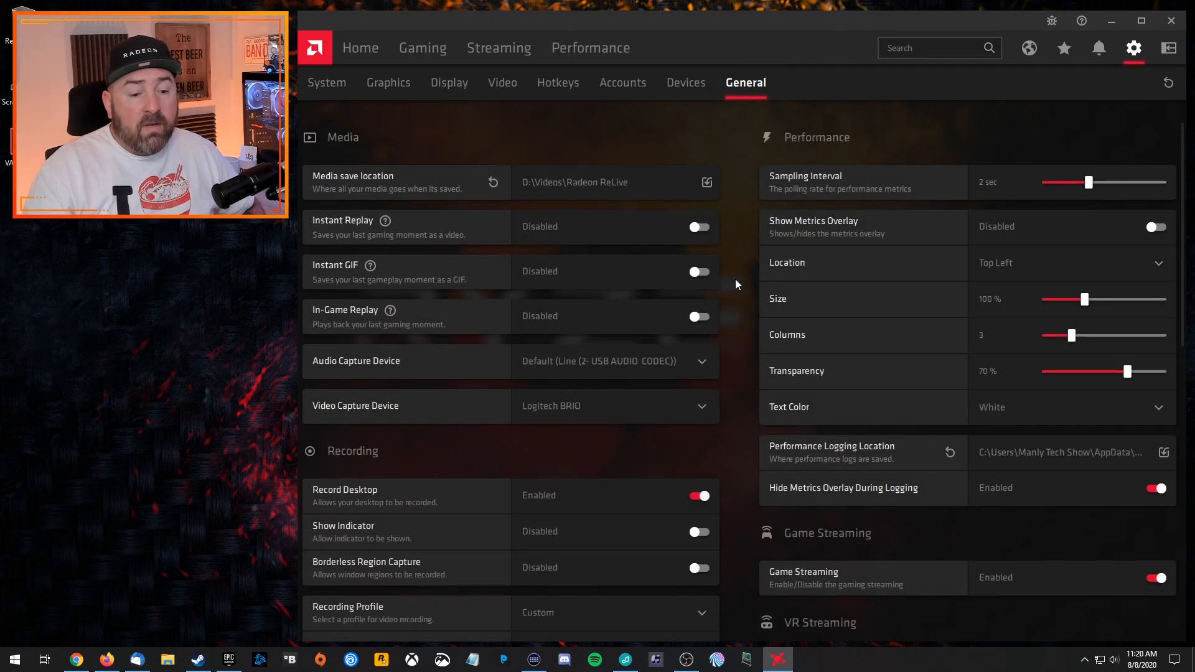
pyautogui.scroll(-3)
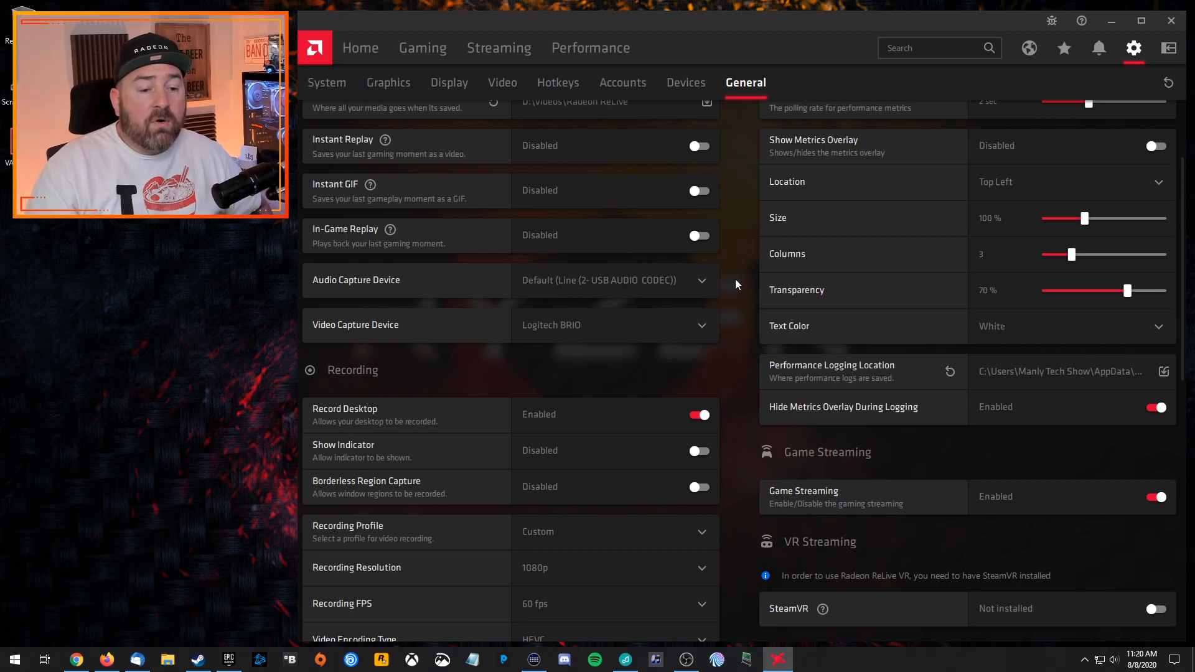
pyautogui.scroll(-3)
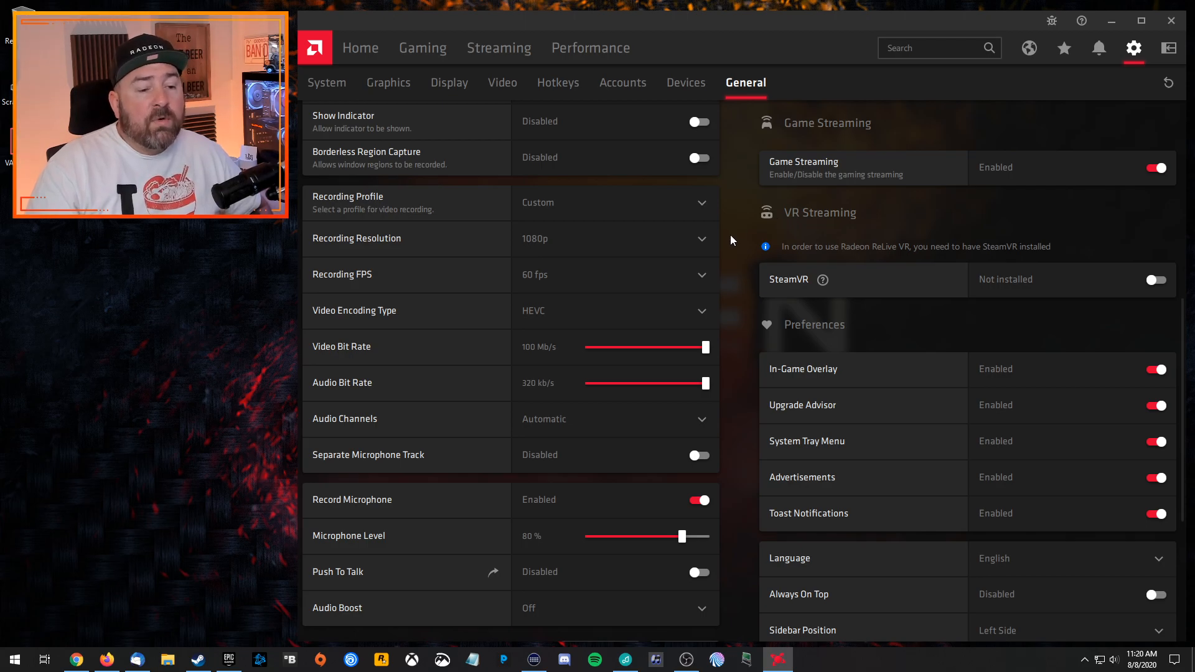
pyautogui.scroll(-3)
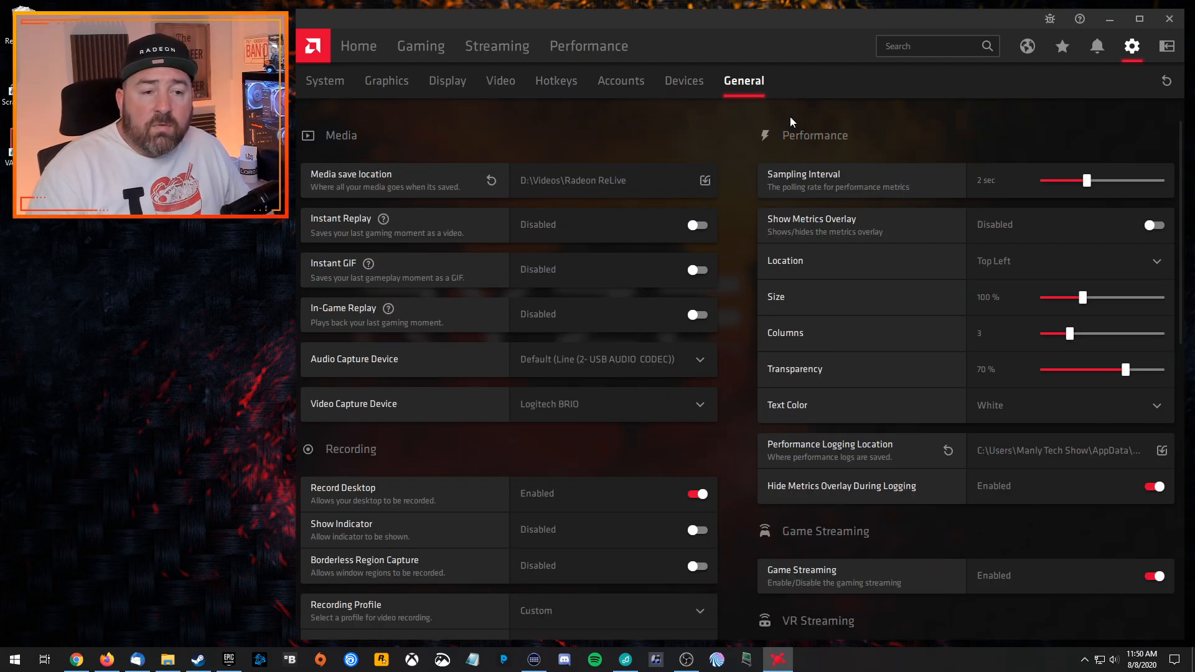
pyautogui.moveTo(758, 160)
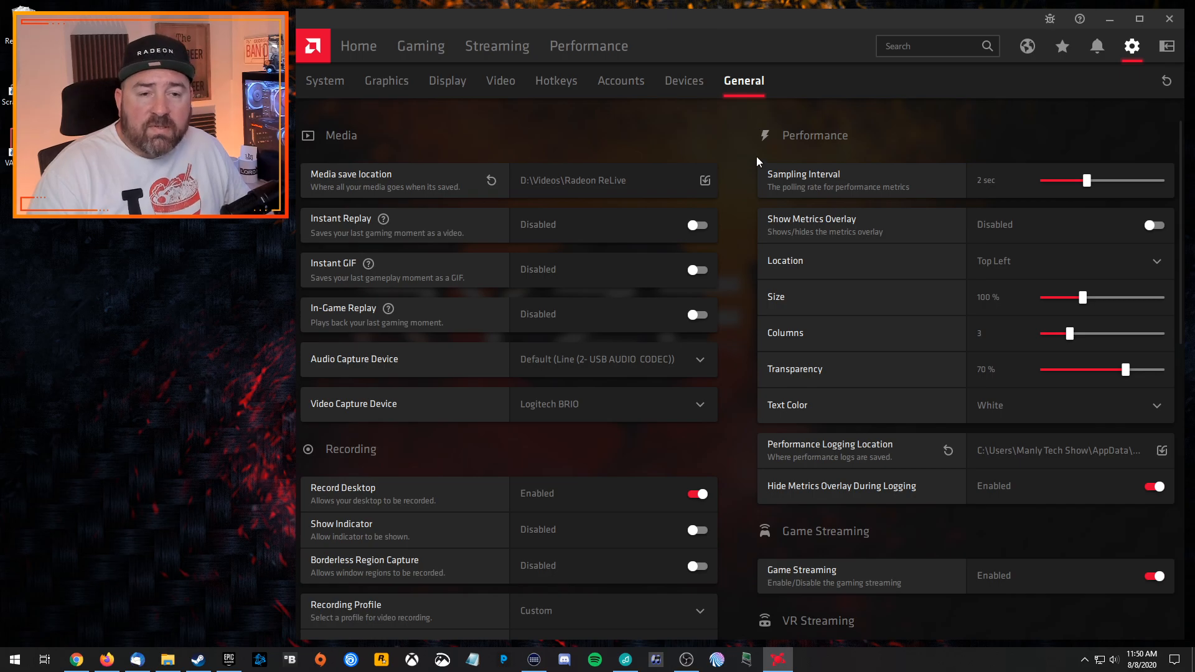
pyautogui.moveTo(688, 404)
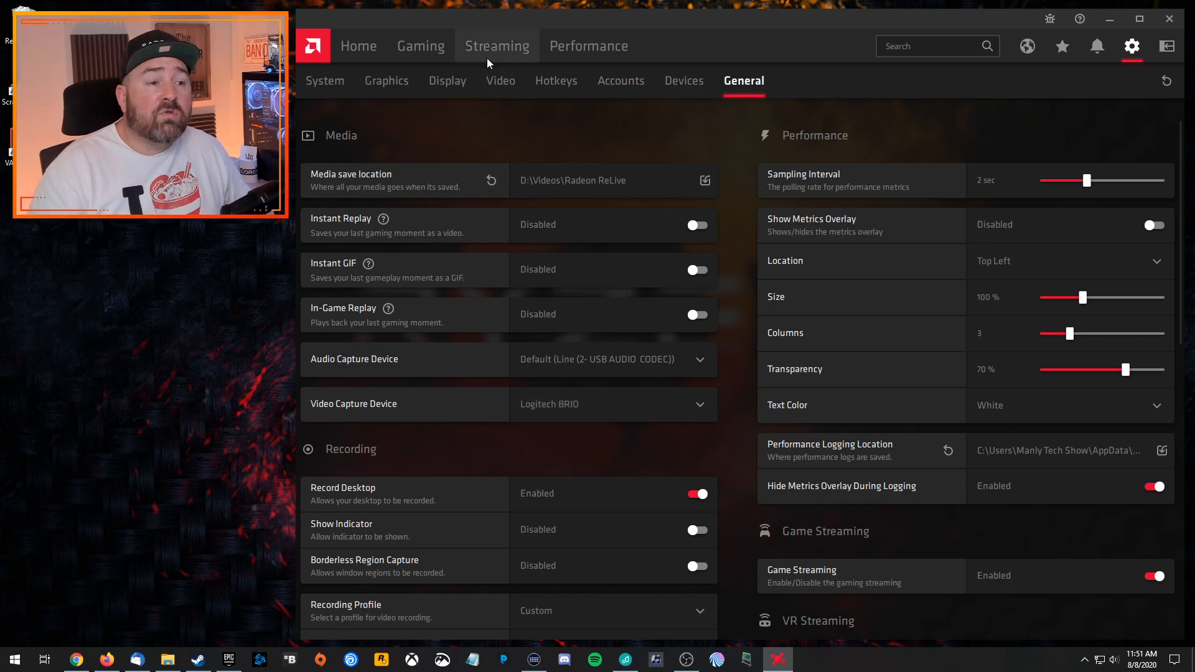
# Glance at the Live Streaming controls, then return to the System settings page.
pyautogui.click(497, 46)
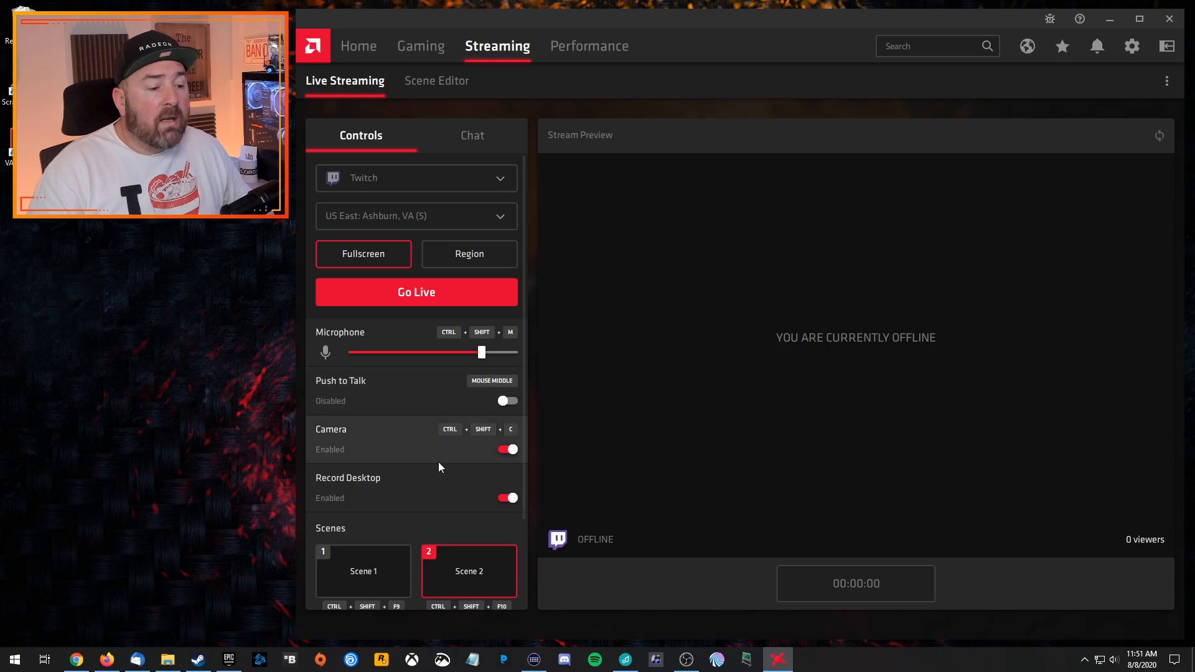
pyautogui.moveTo(388, 445)
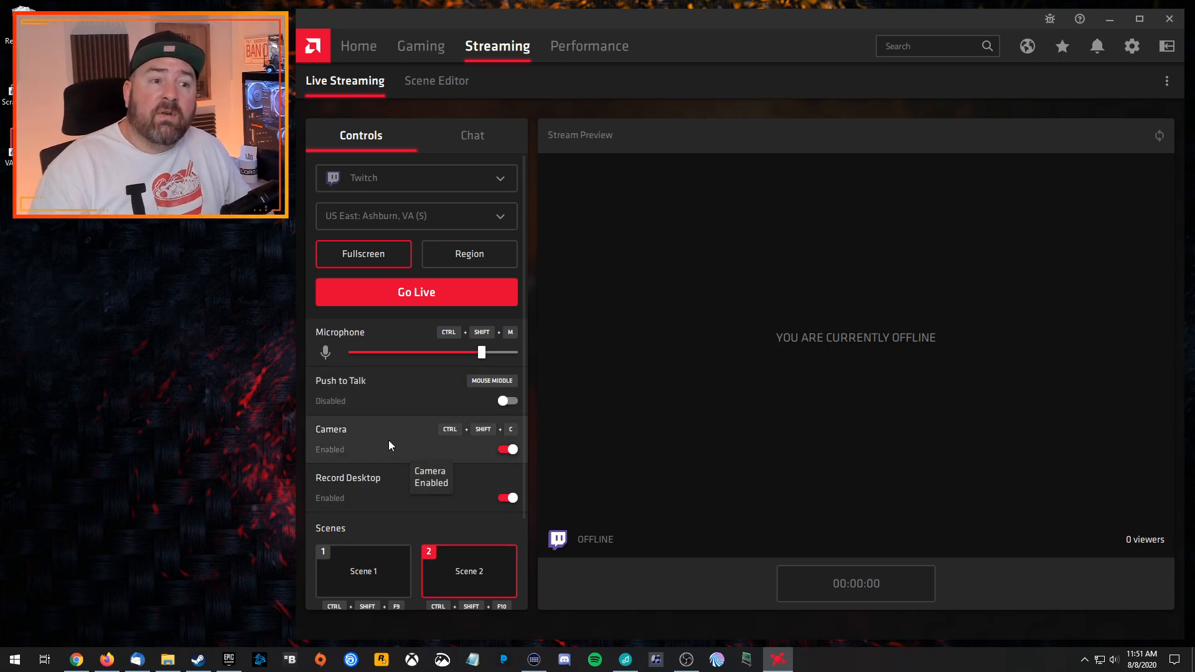
pyautogui.click(1131, 45)
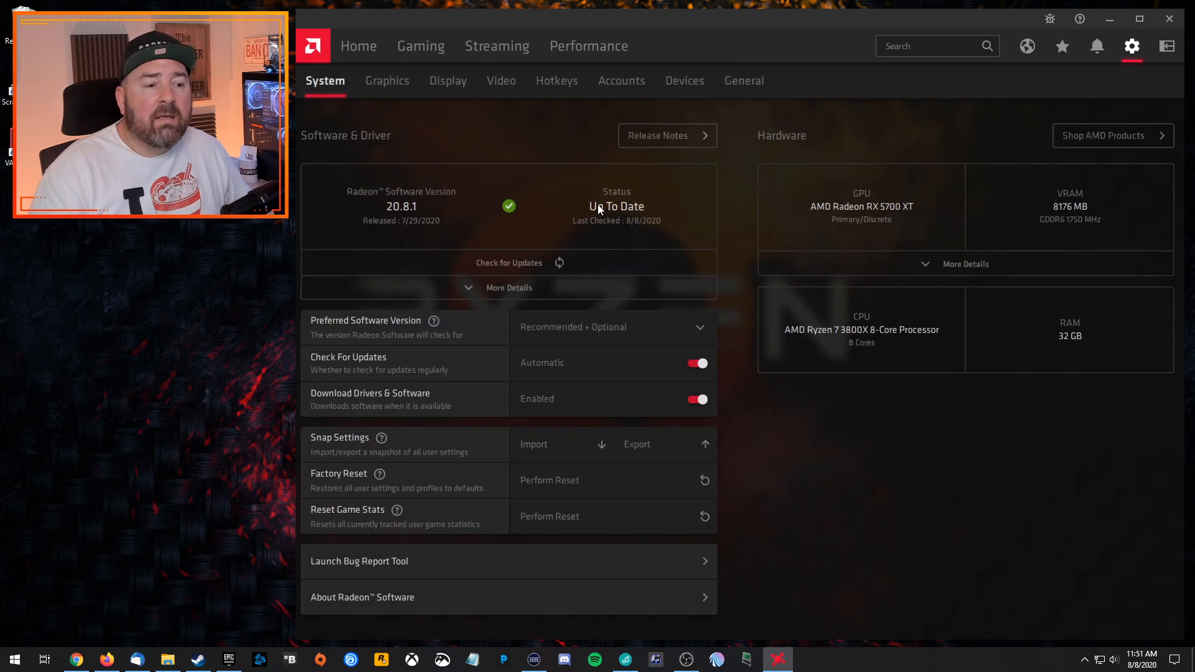
# Review the General settings, then go back to Live Streaming controls with Scene 1 active.
pyautogui.click(742, 81)
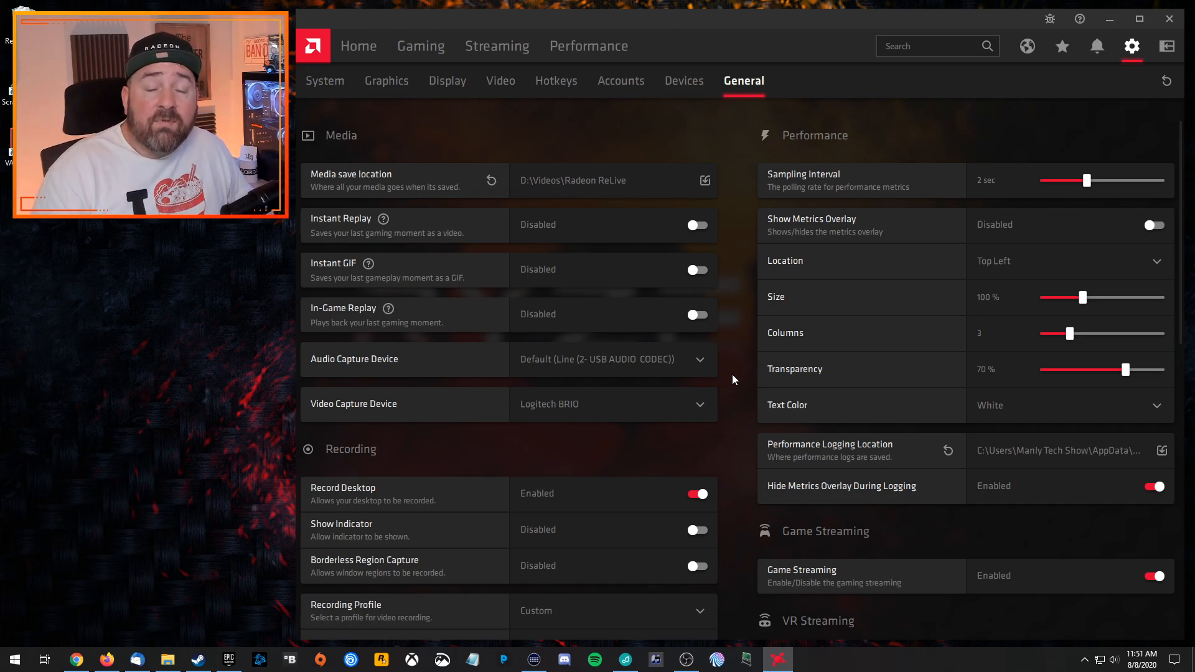
pyautogui.scroll(-3)
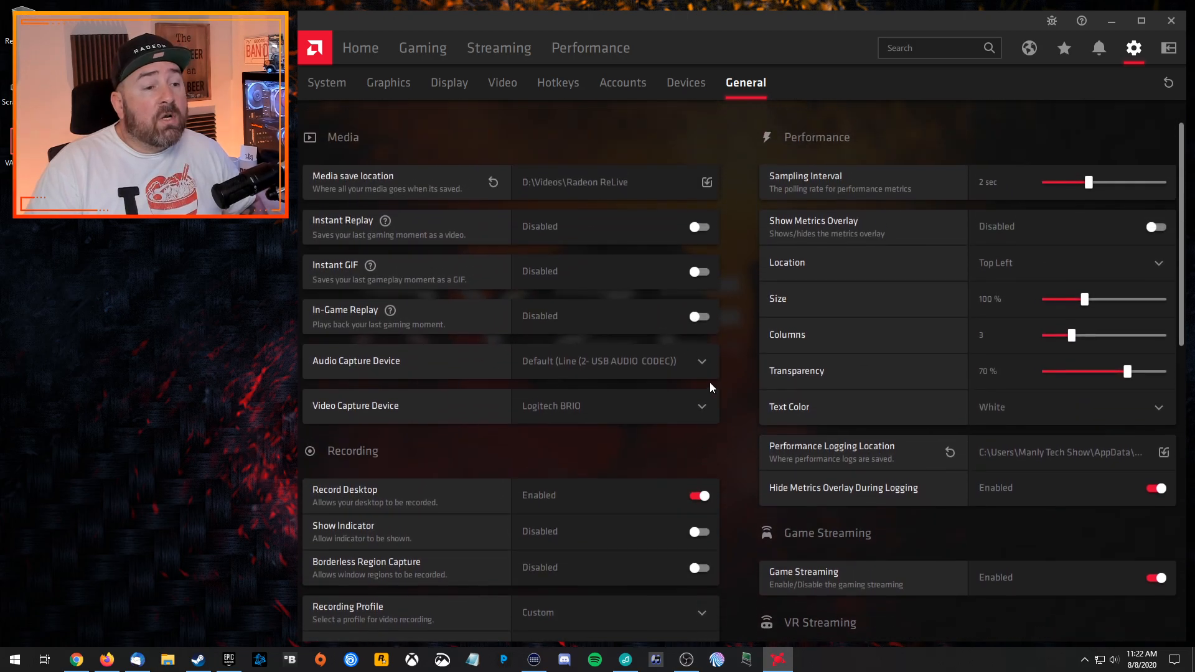
pyautogui.moveTo(381, 47)
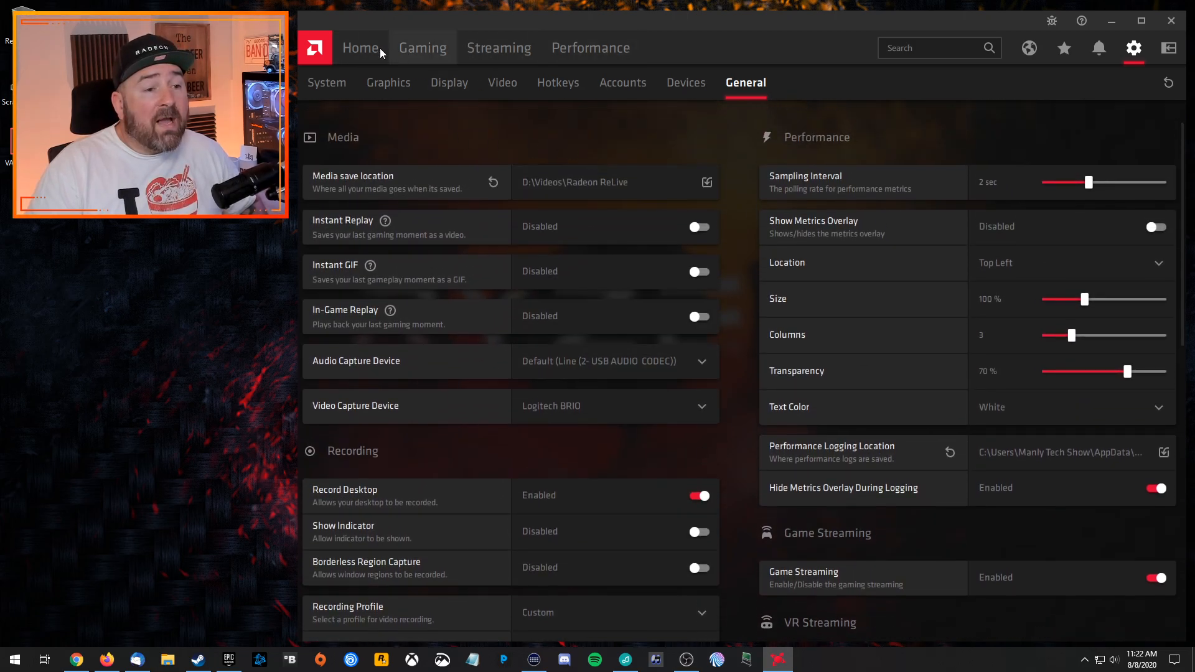
pyautogui.click(498, 47)
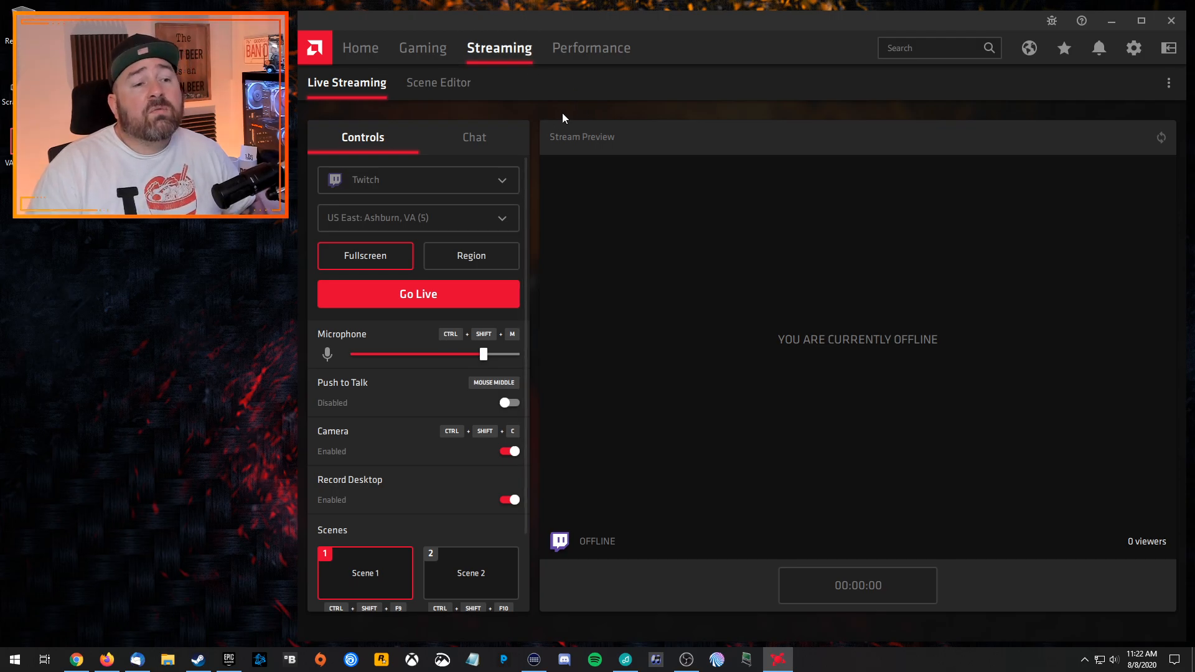
pyautogui.moveTo(720, 112)
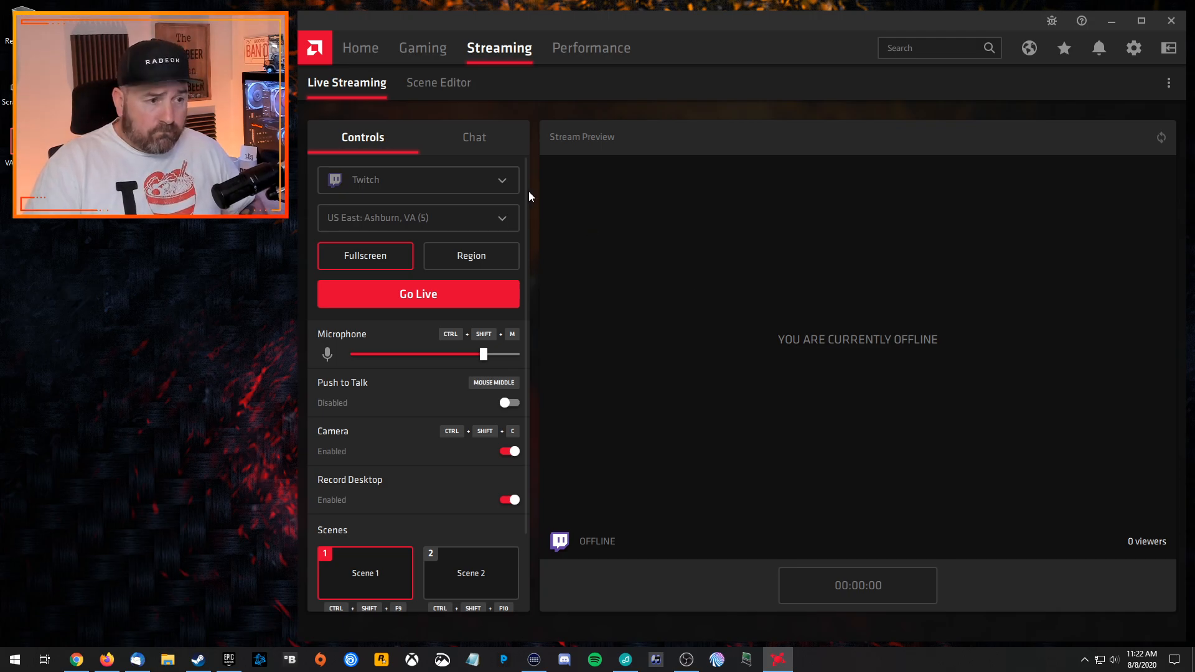
pyautogui.click(417, 180)
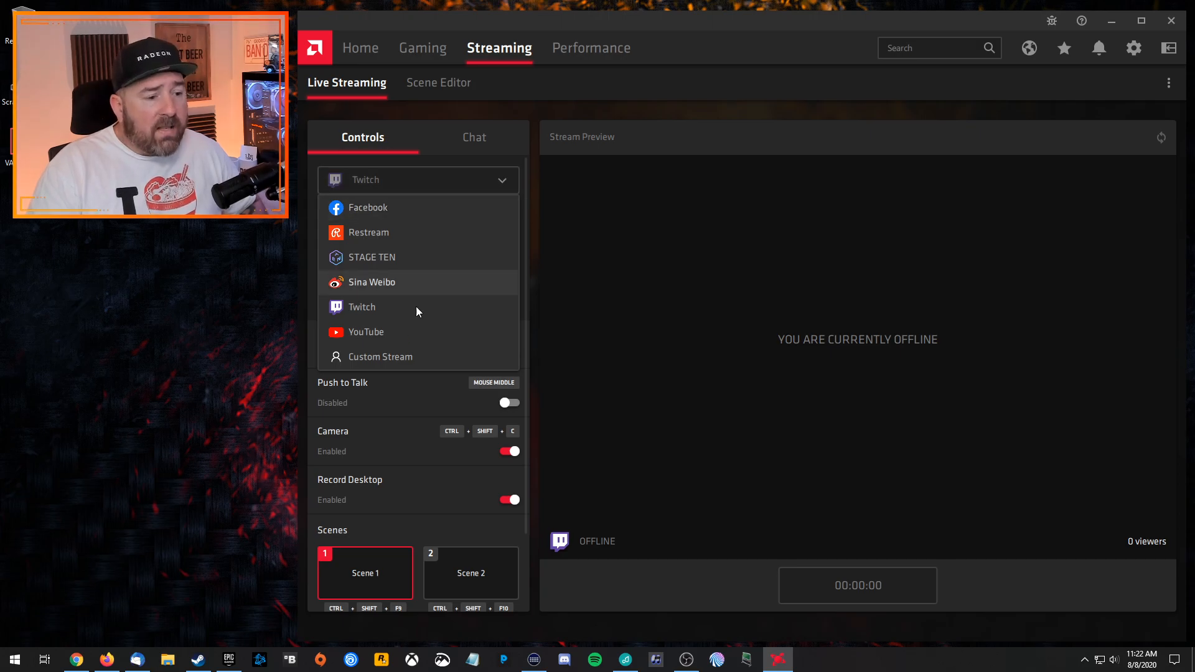
pyautogui.moveTo(415, 362)
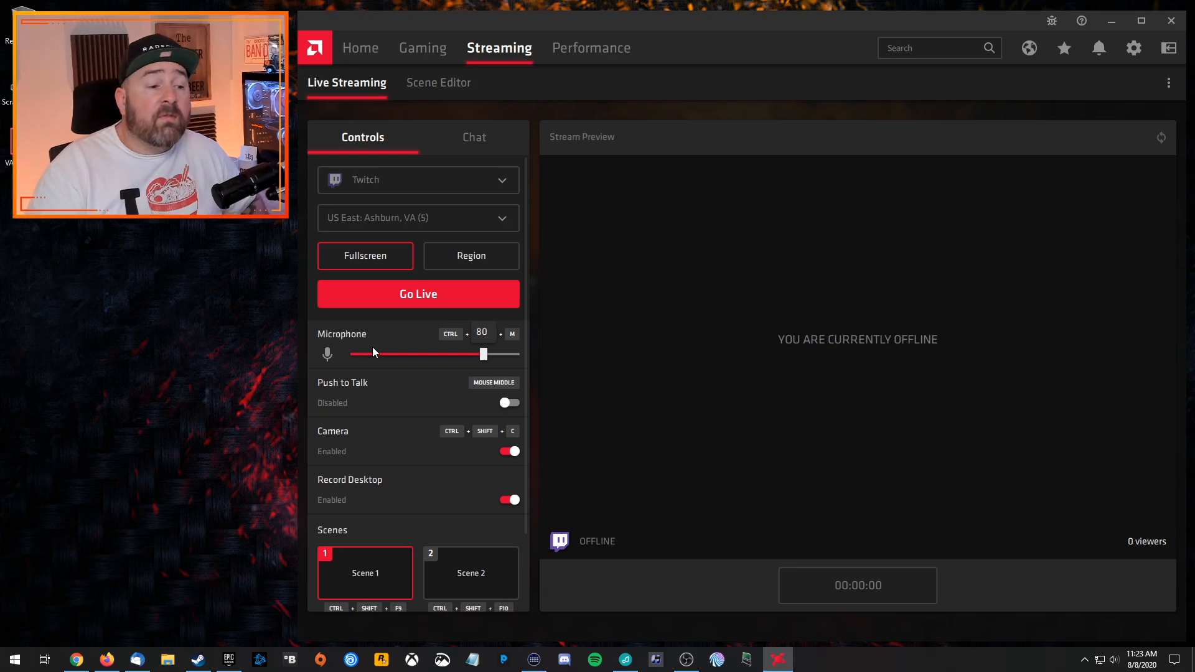
pyautogui.moveTo(414, 387)
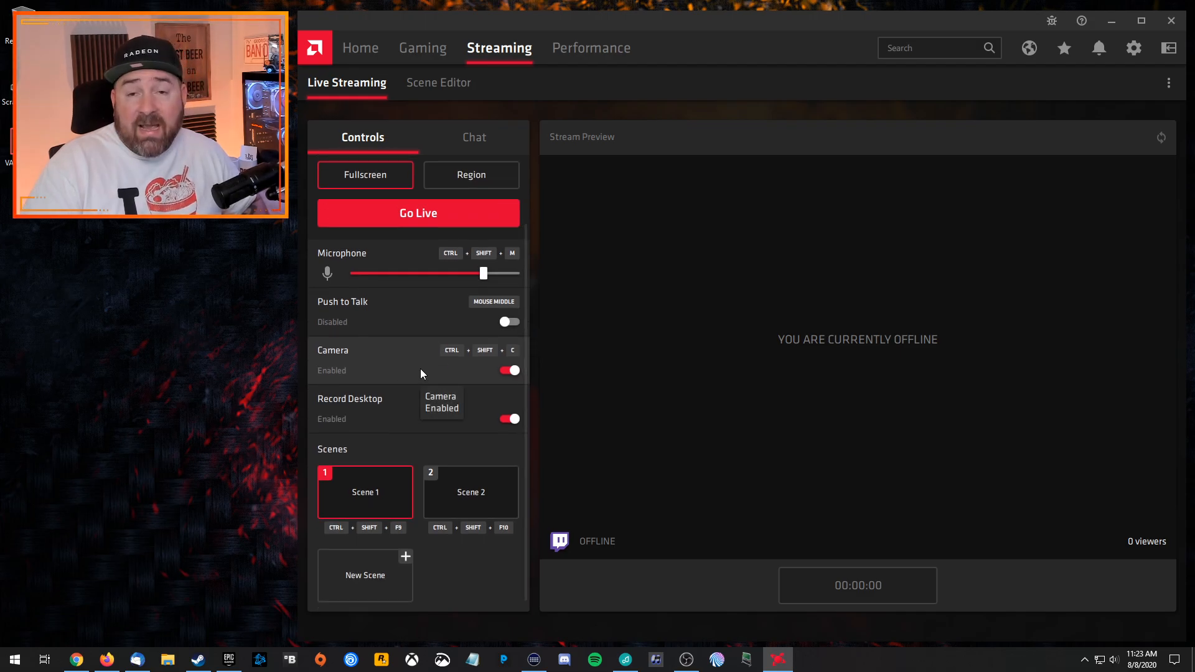
pyautogui.moveTo(384, 418)
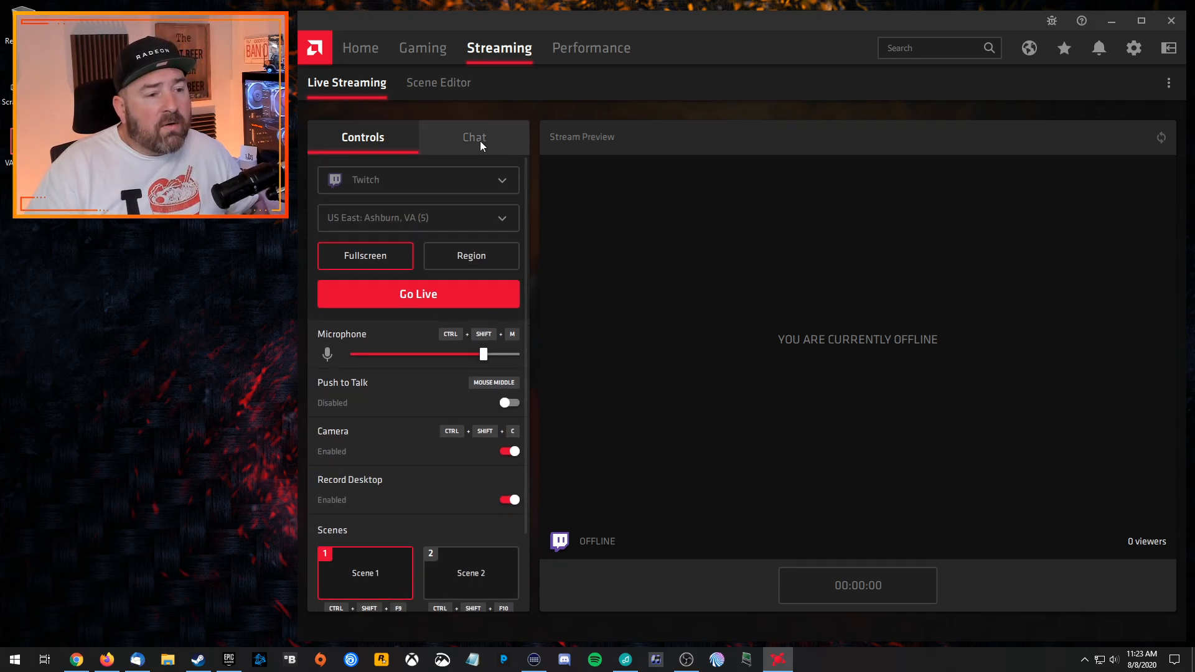
pyautogui.click(473, 137)
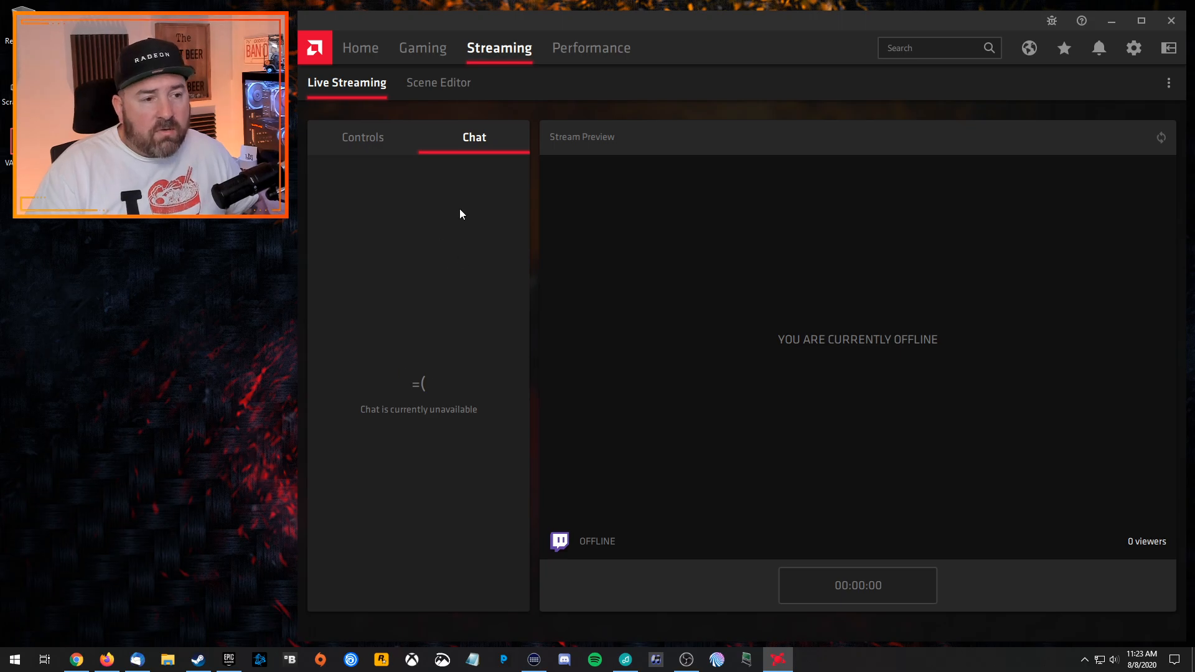
pyautogui.click(363, 137)
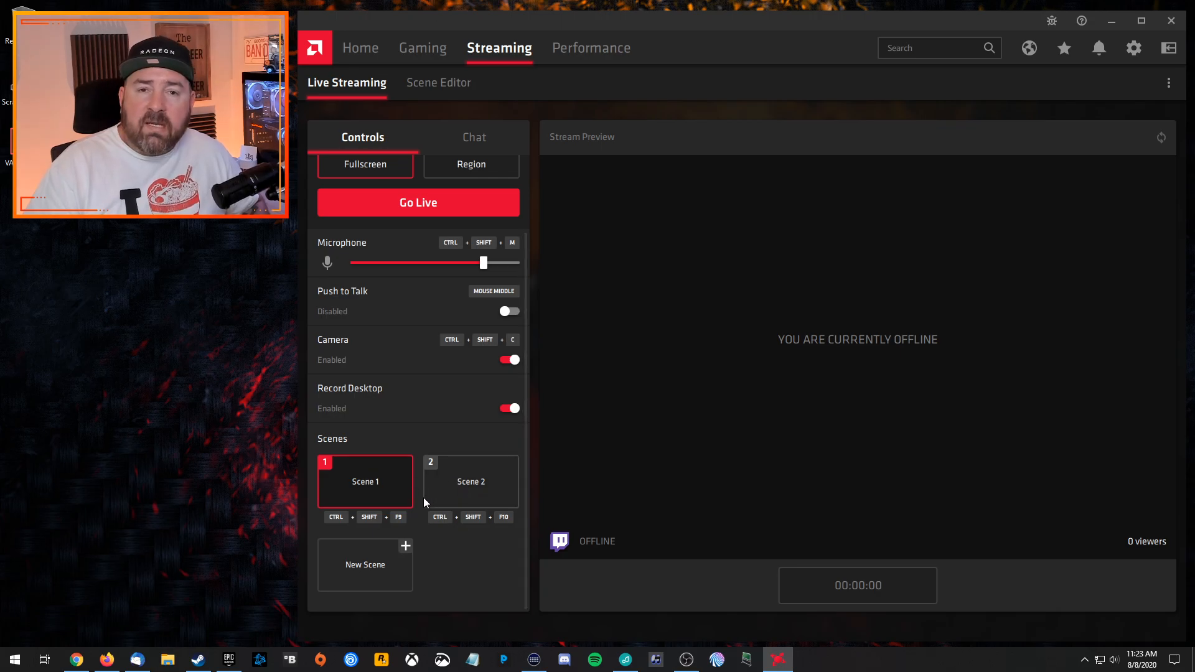
pyautogui.moveTo(404, 547)
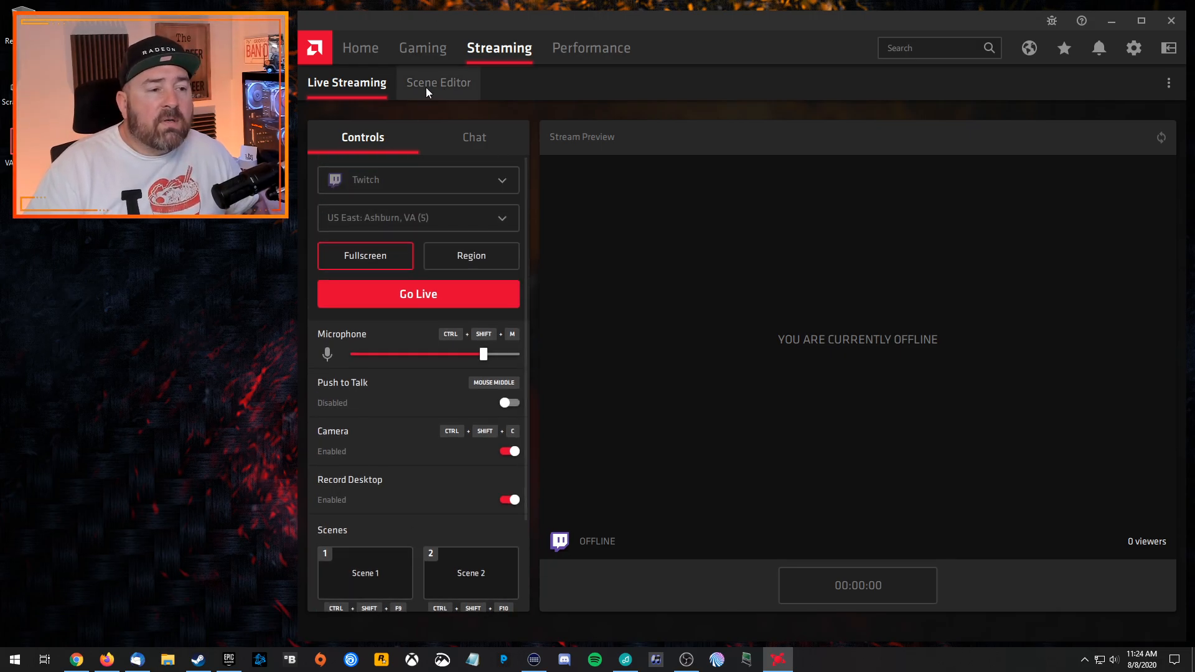
# Open the Scene Editor and inspect Scene 1's Indicator and Camera element properties.
pyautogui.click(438, 83)
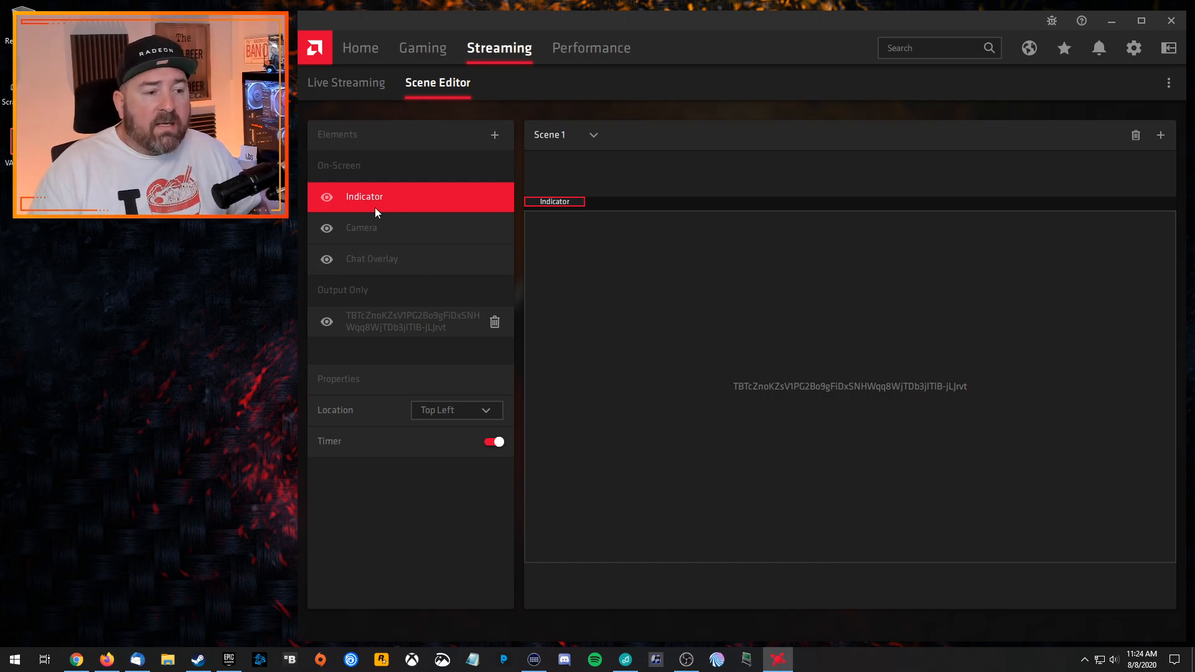
pyautogui.click(361, 227)
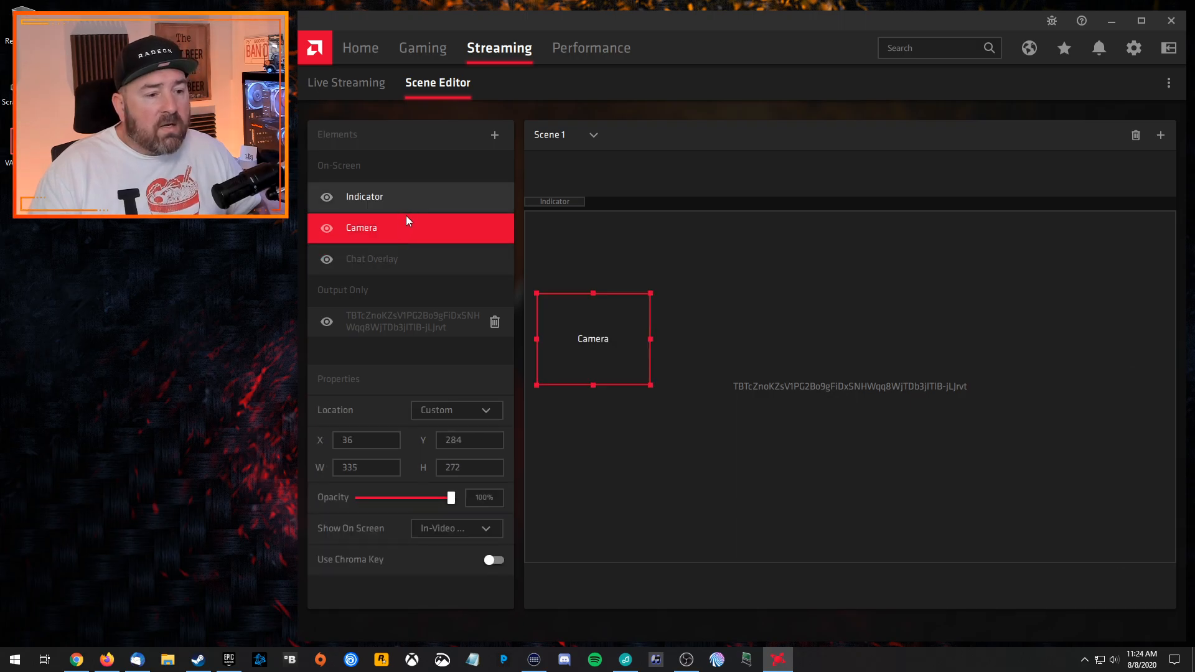
pyautogui.click(372, 258)
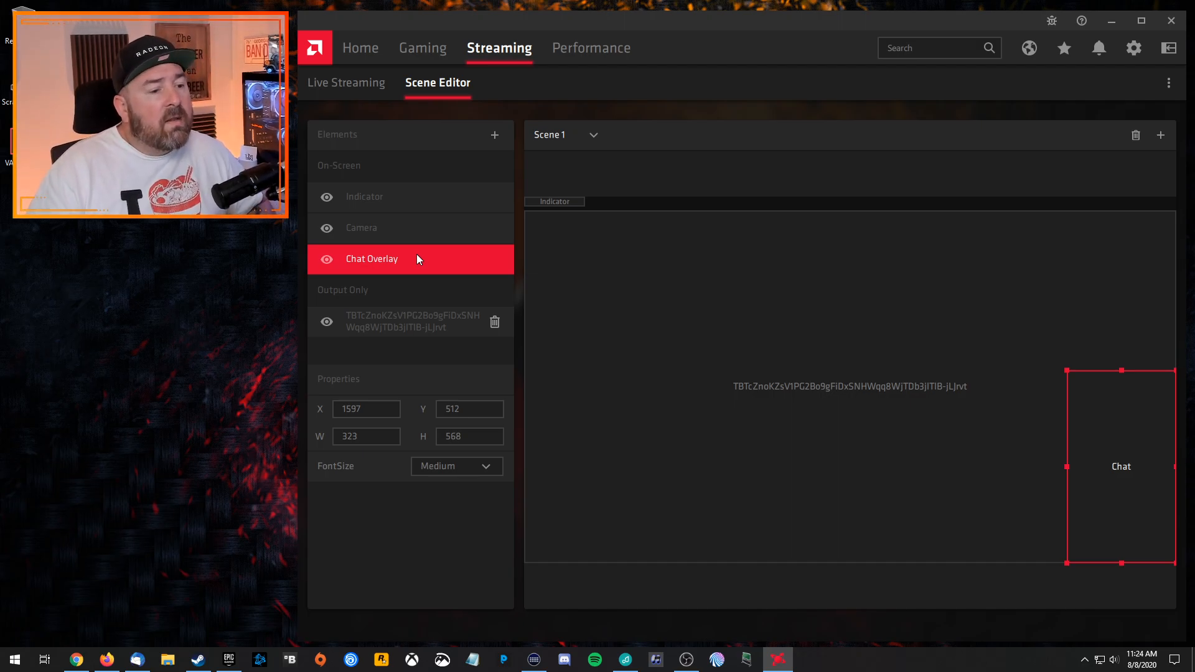
pyautogui.click(412, 321)
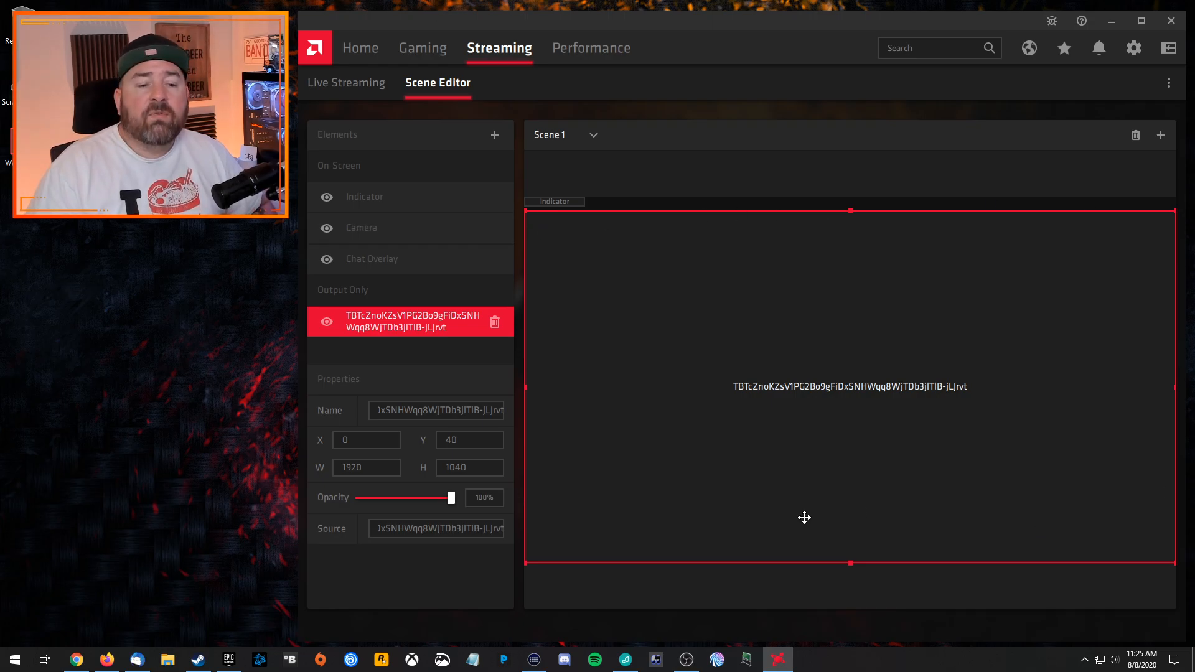
# Move the chat overlay to the scene's right edge, toggling the capture source's visibility.
pyautogui.click(326, 321)
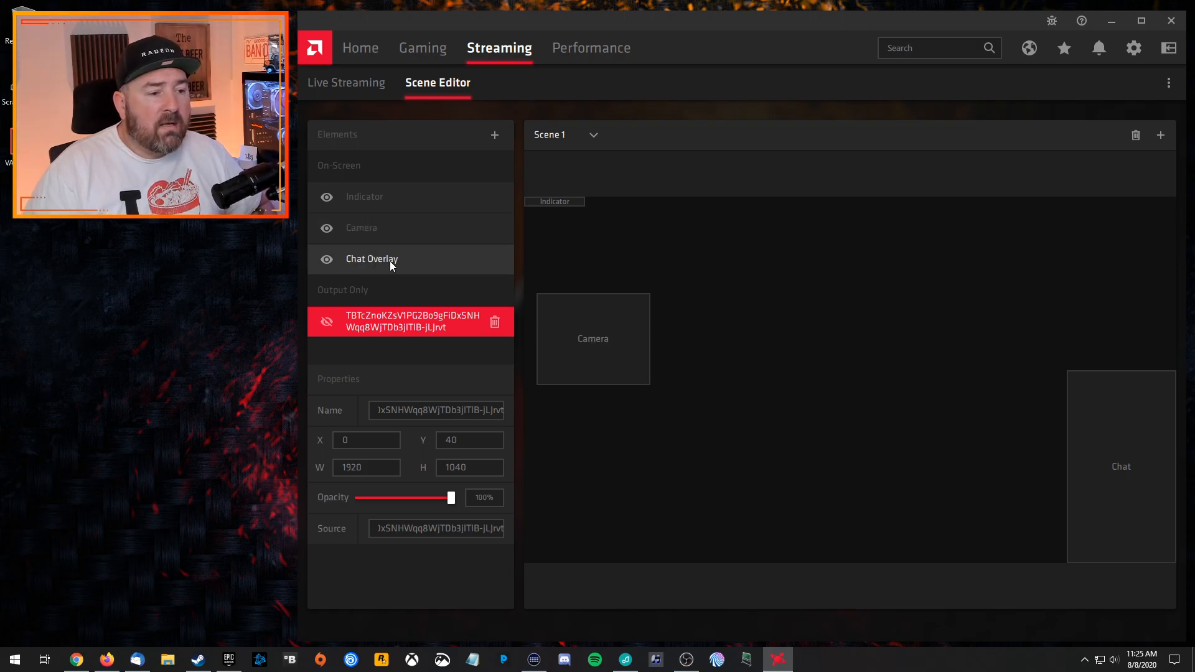
pyautogui.click(372, 259)
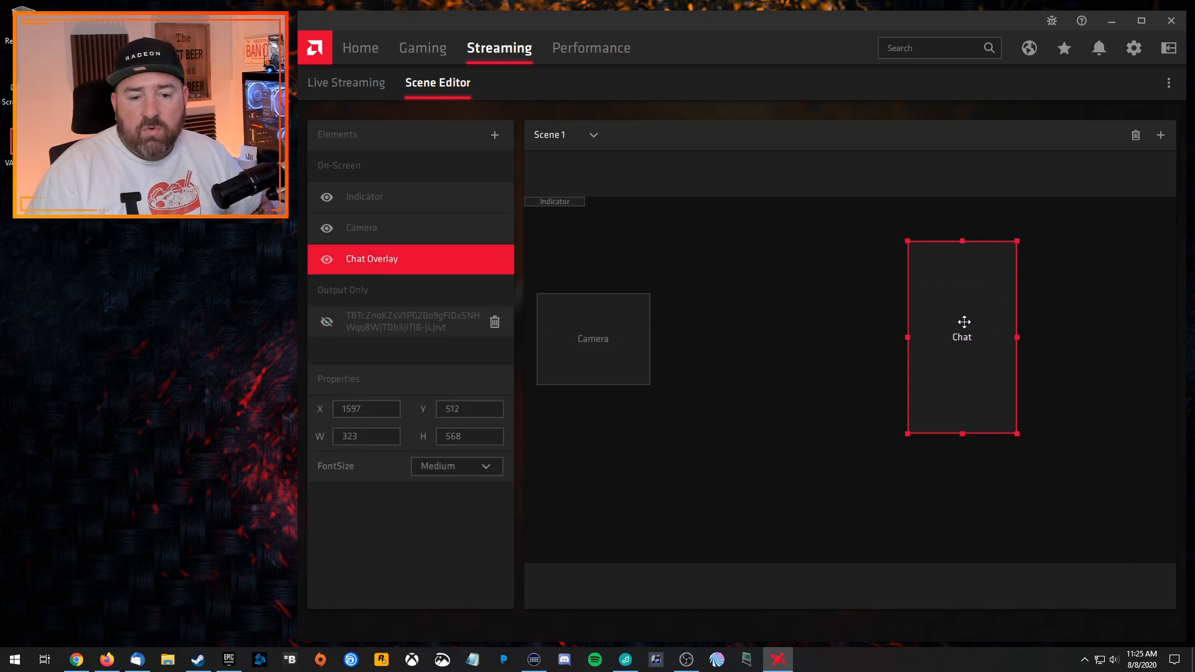
pyautogui.moveTo(961, 337); pyautogui.dragTo(1117, 464)
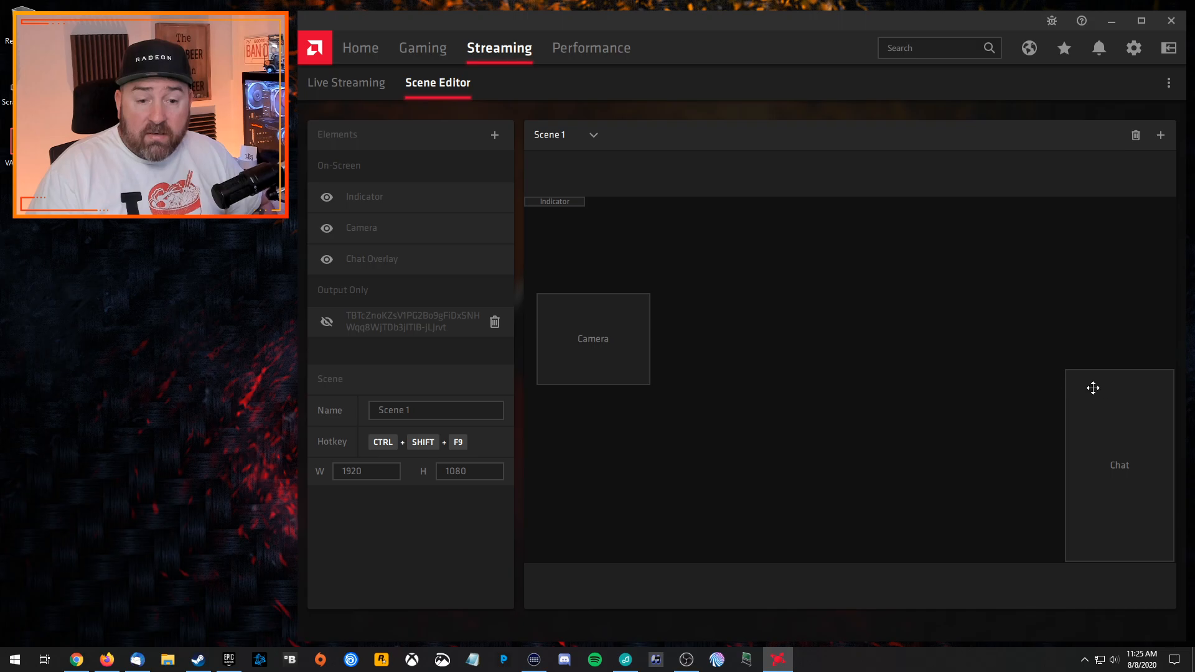
pyautogui.click(373, 258)
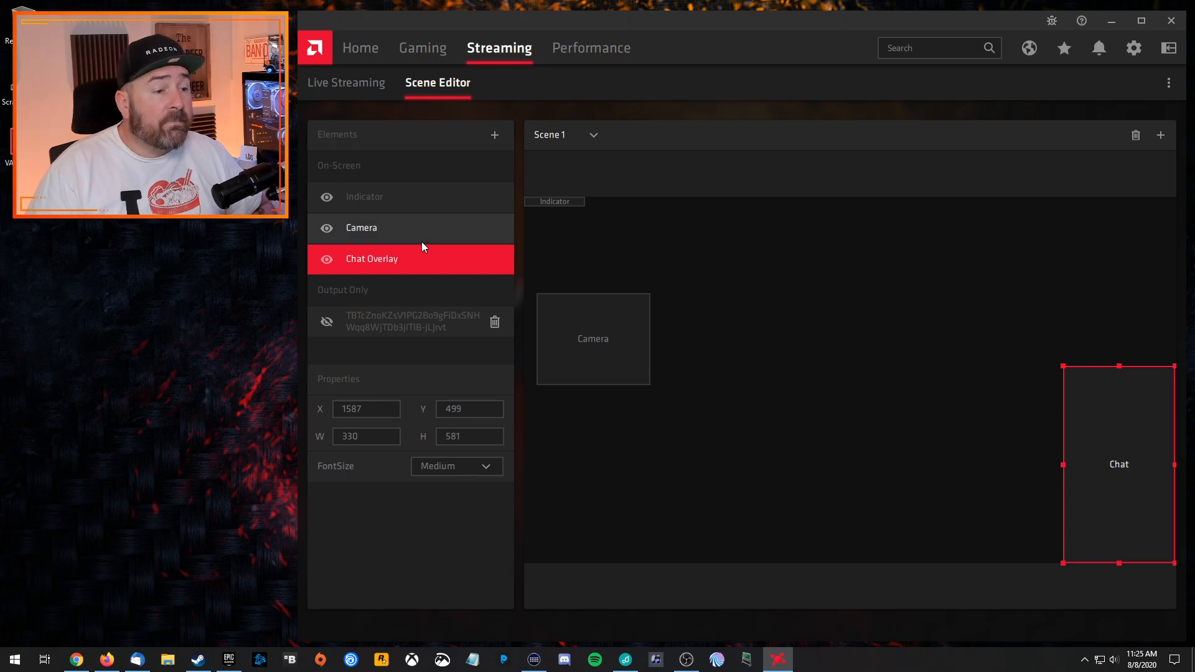
pyautogui.moveTo(373, 251)
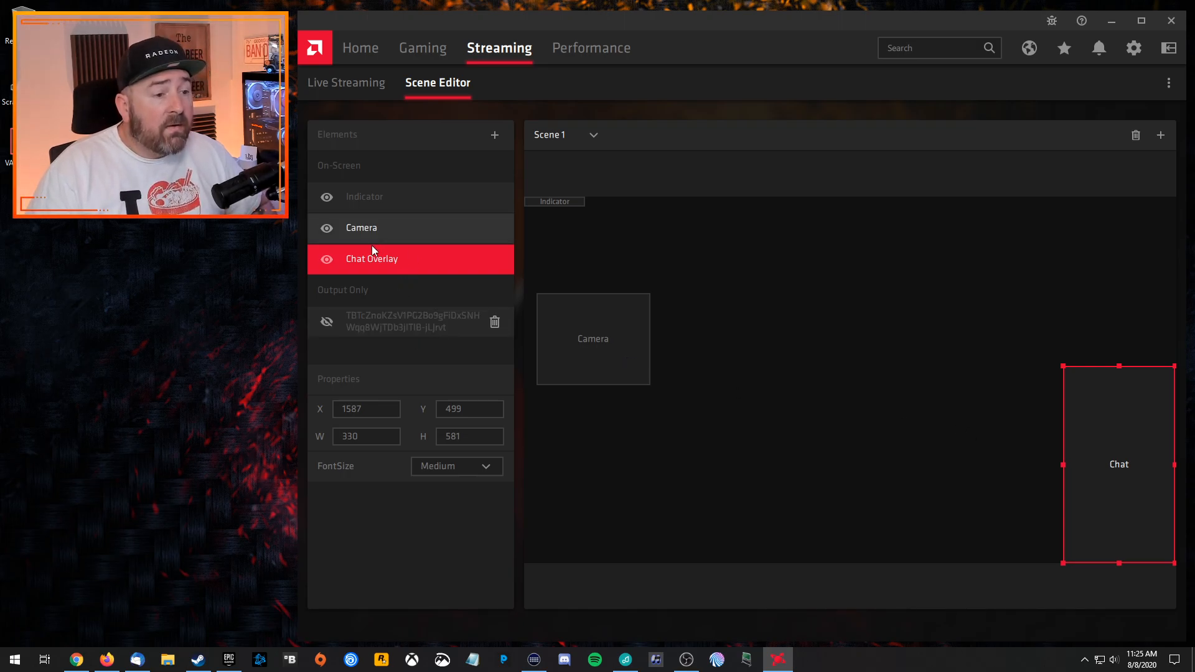
pyautogui.moveTo(415, 231)
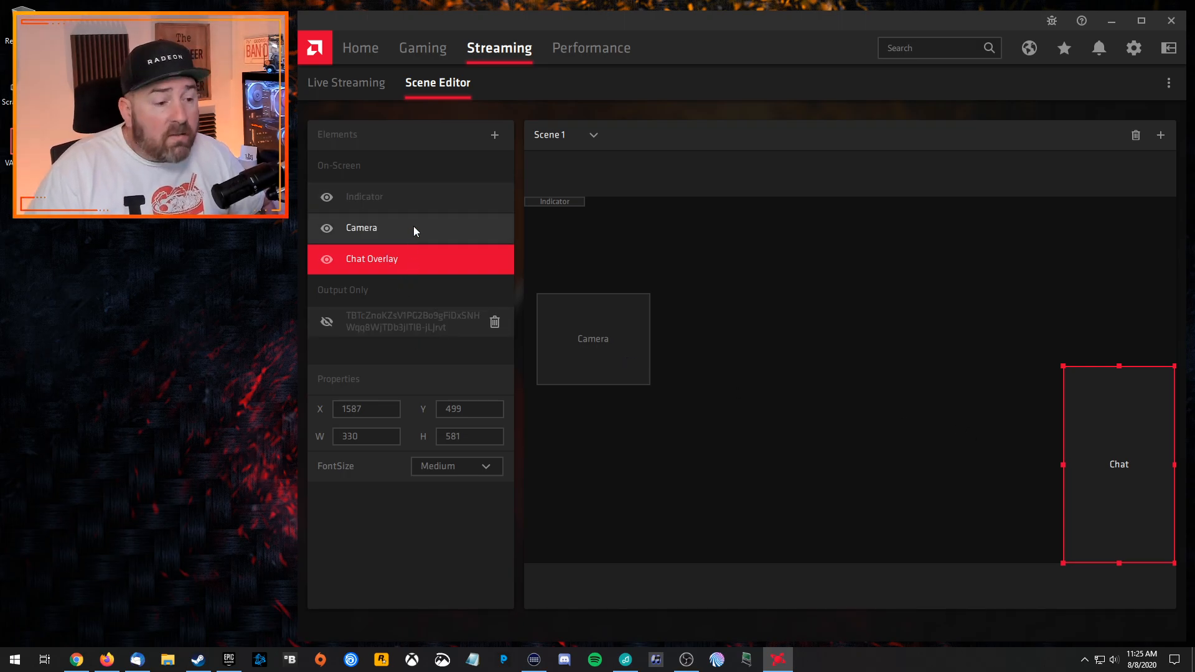
pyautogui.click(411, 321)
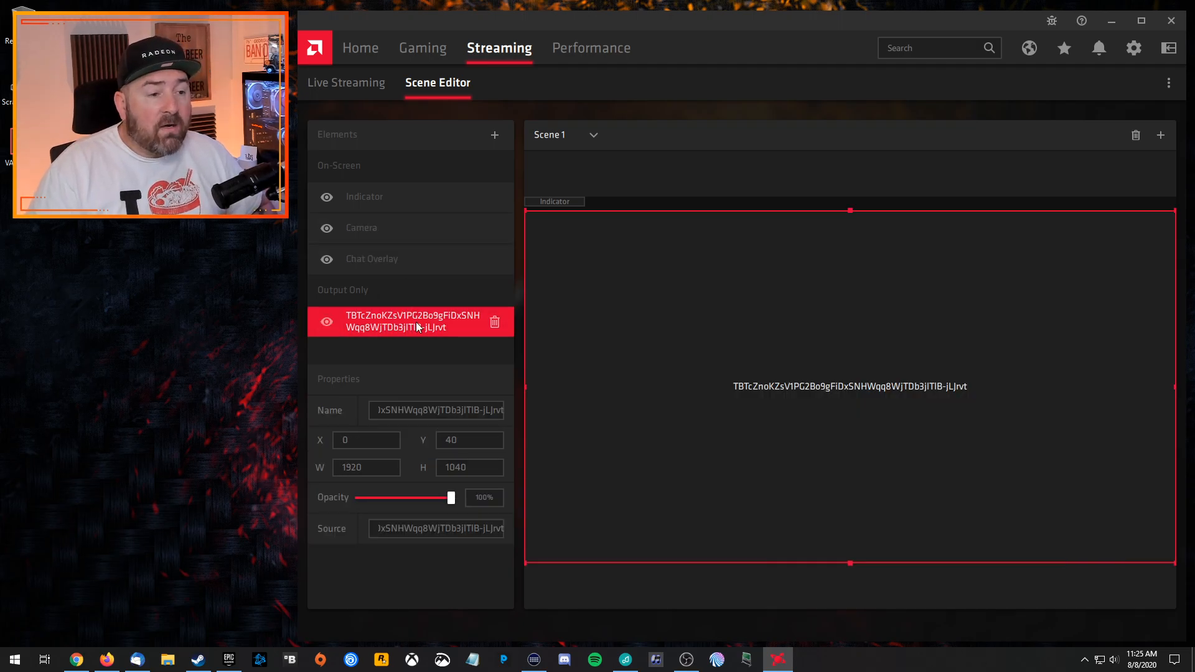
# View Scene 2's layout from the scene list, then switch back to Scene 1.
pyautogui.click(567, 135)
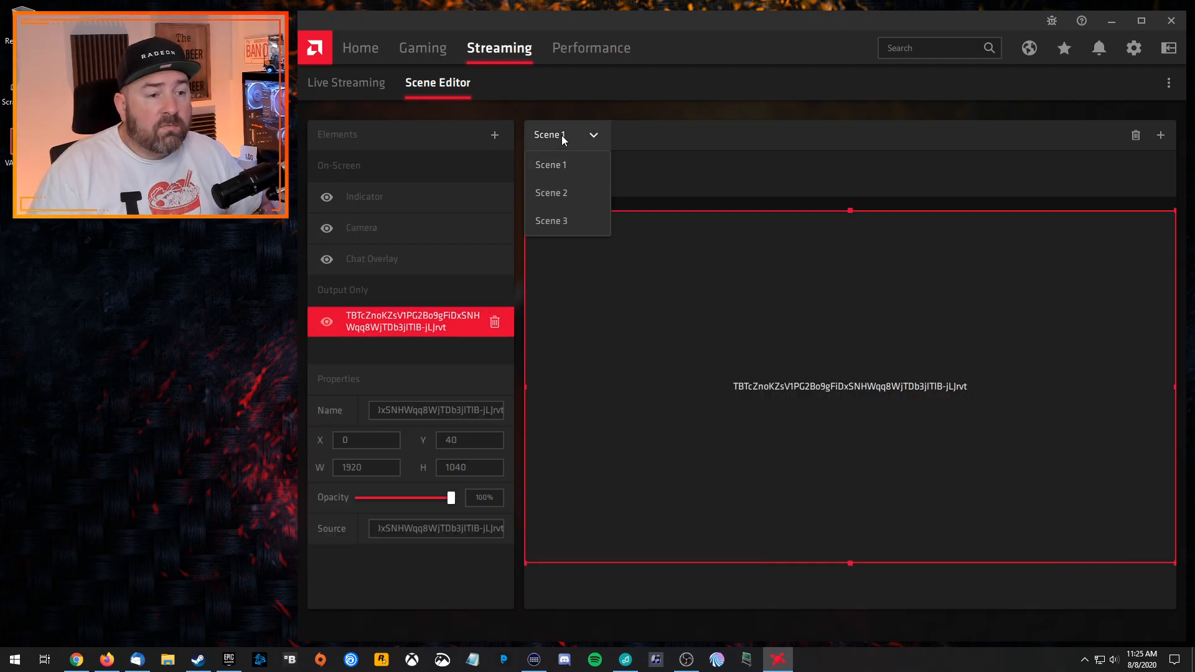
pyautogui.click(551, 192)
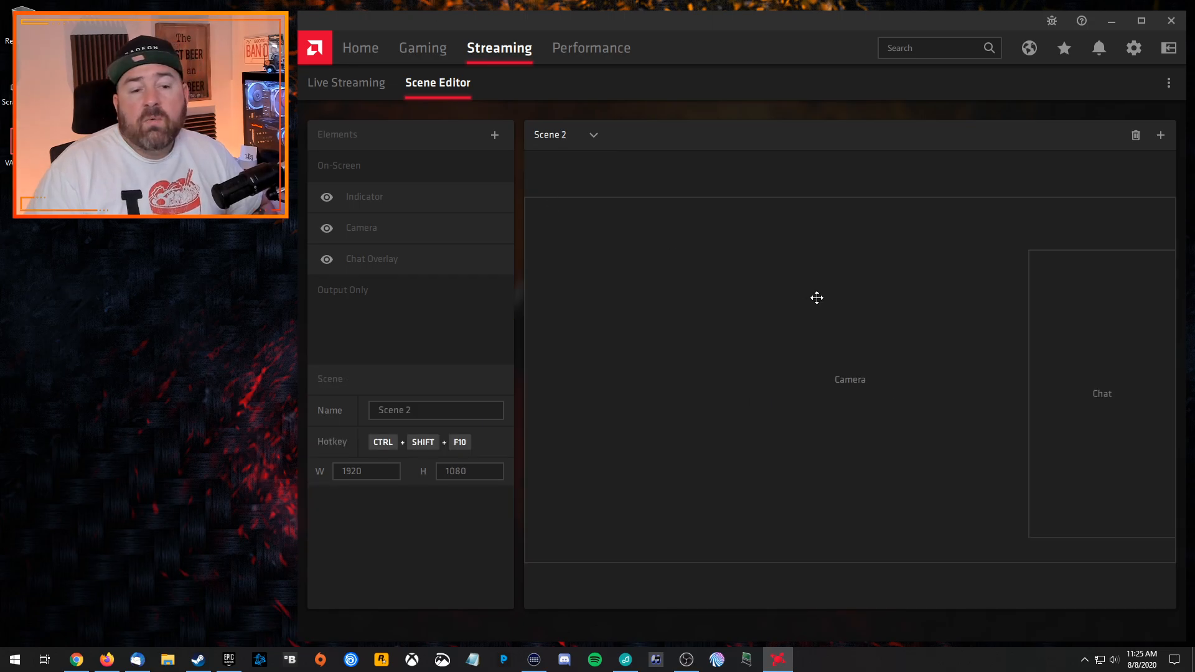
pyautogui.moveTo(1087, 353)
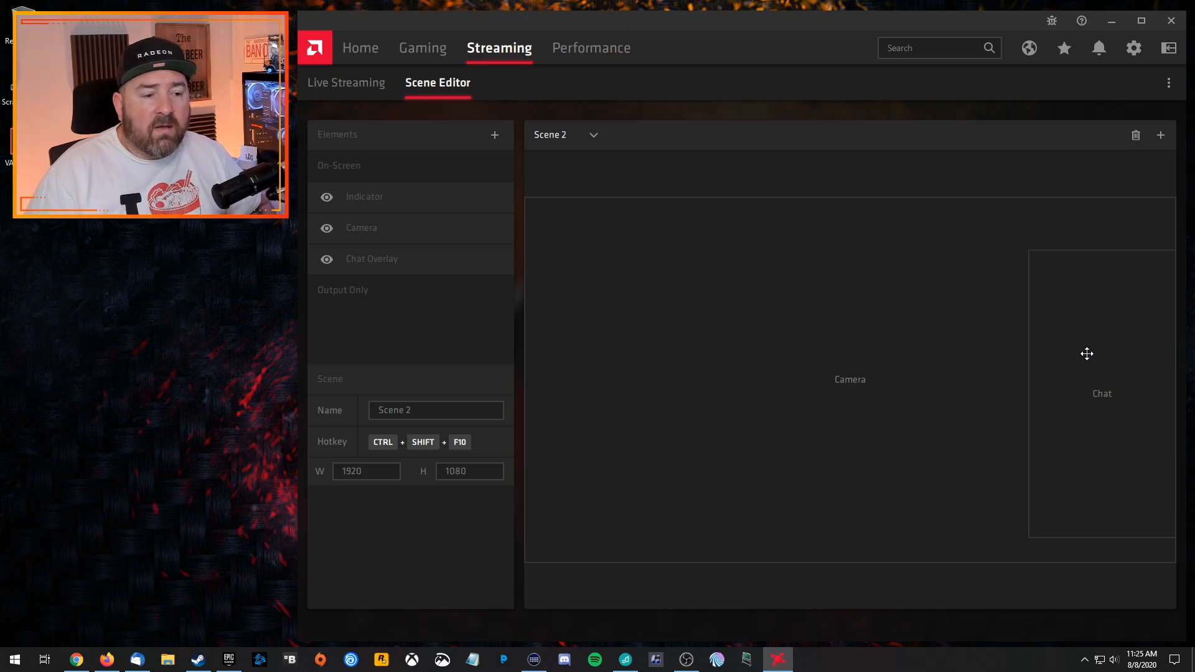
pyautogui.moveTo(1031, 355)
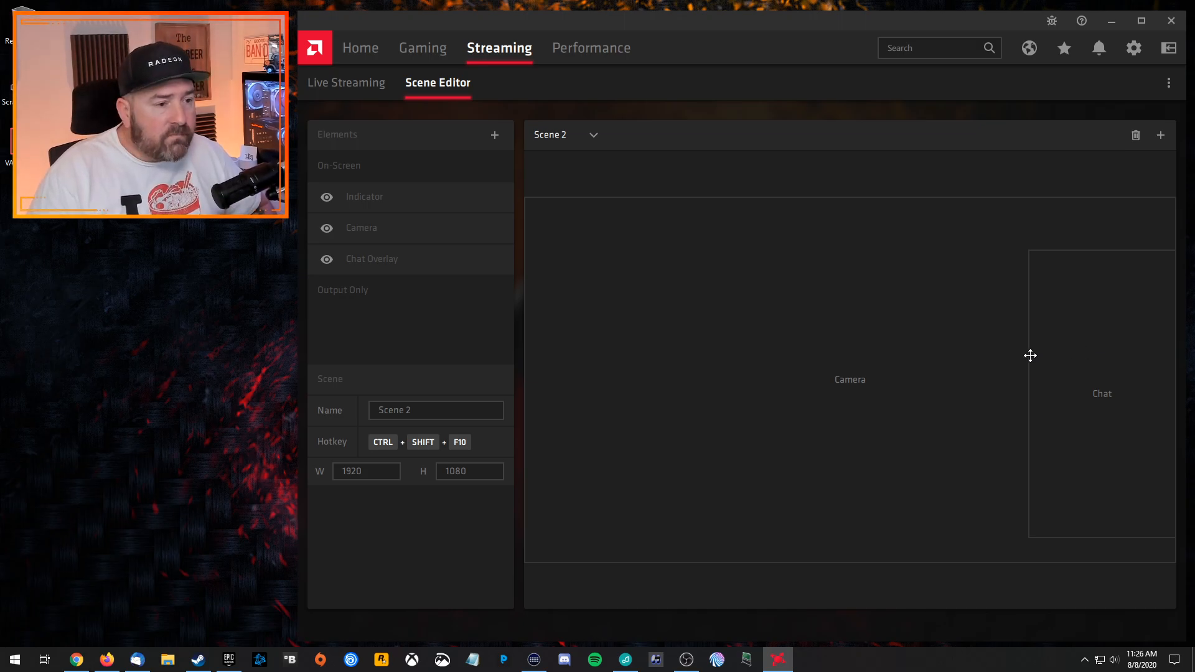
pyautogui.click(567, 135)
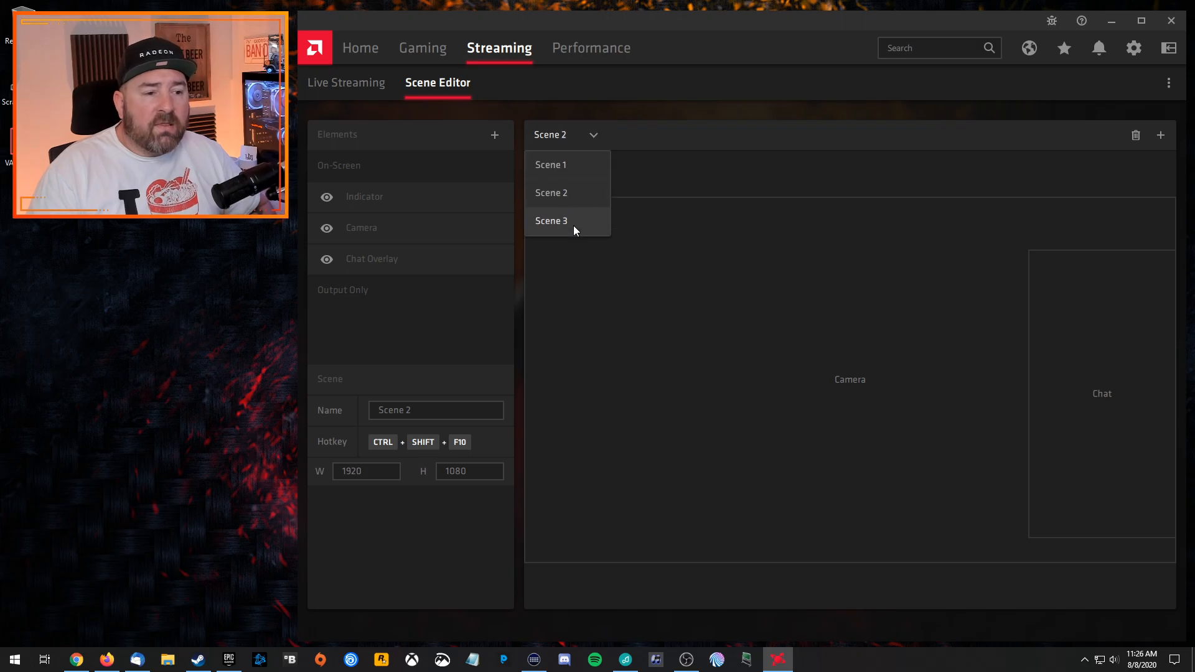
pyautogui.click(551, 221)
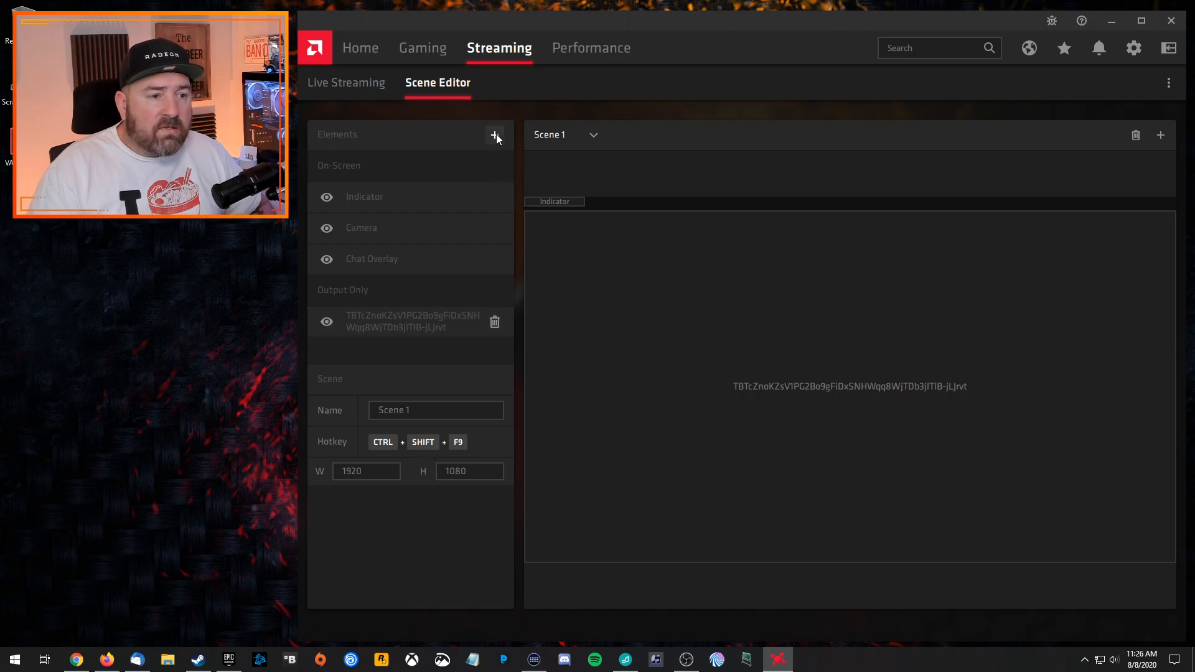
# Play the Fortnite test stream recording, opening on the Duos lobby with webcam overlay.
pyautogui.click(494, 135)
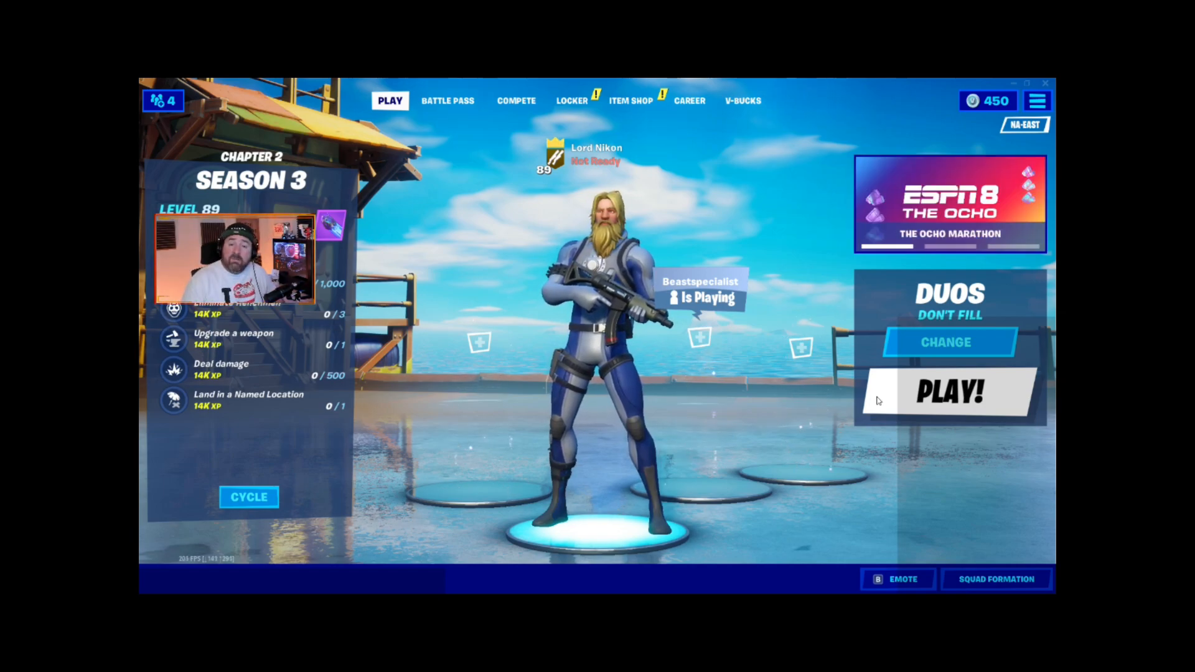
# Launch the Duos match from the Fortnite lobby and skydive toward Weeping Woods.
pyautogui.click(948, 393)
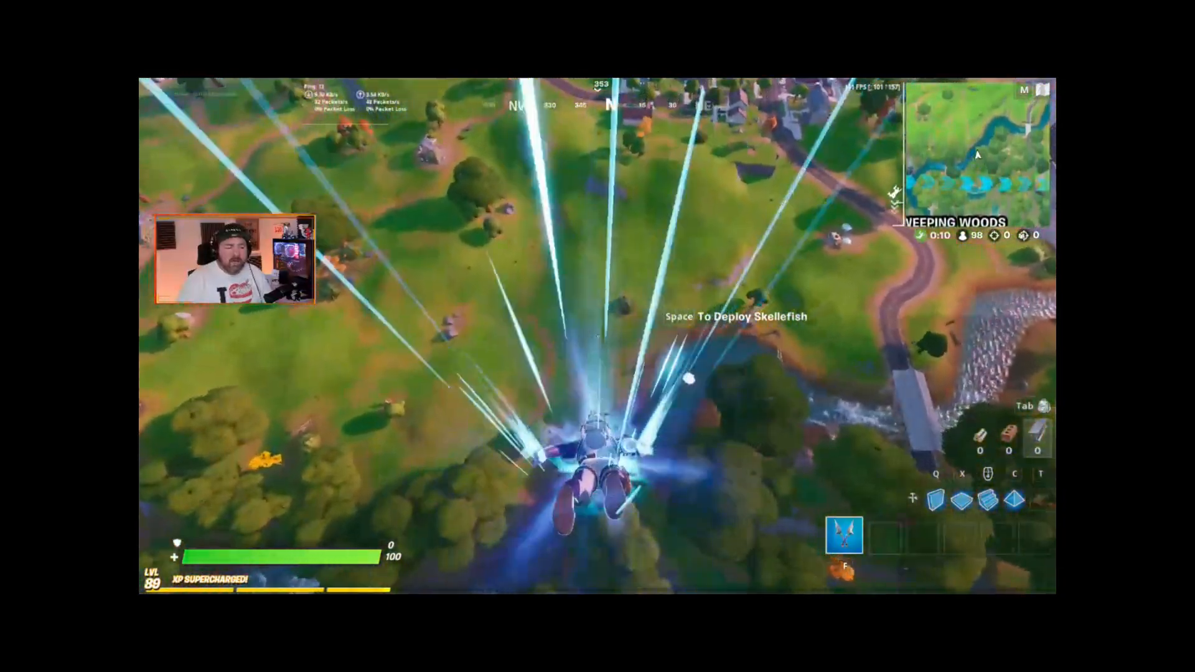
# Deploy the glider and fight until eliminated by ClutchHunterss, placing #48.
pyautogui.press('space')
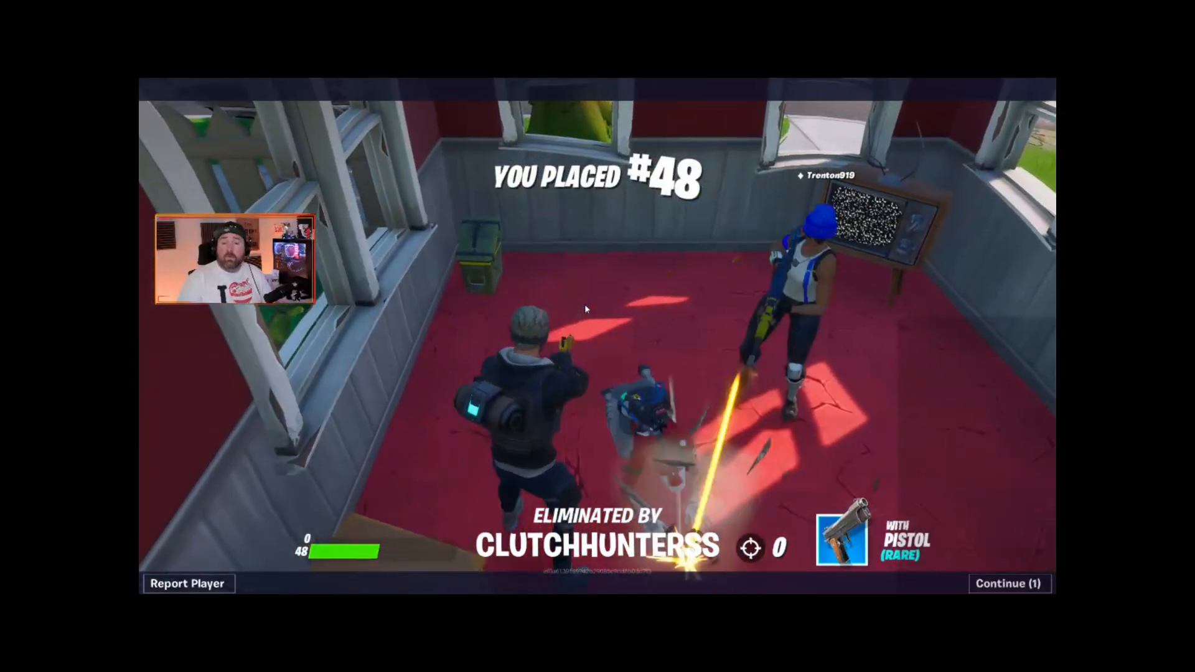
# Continue past the Fortnite elimination screen to end the test recording.
pyautogui.click(1008, 583)
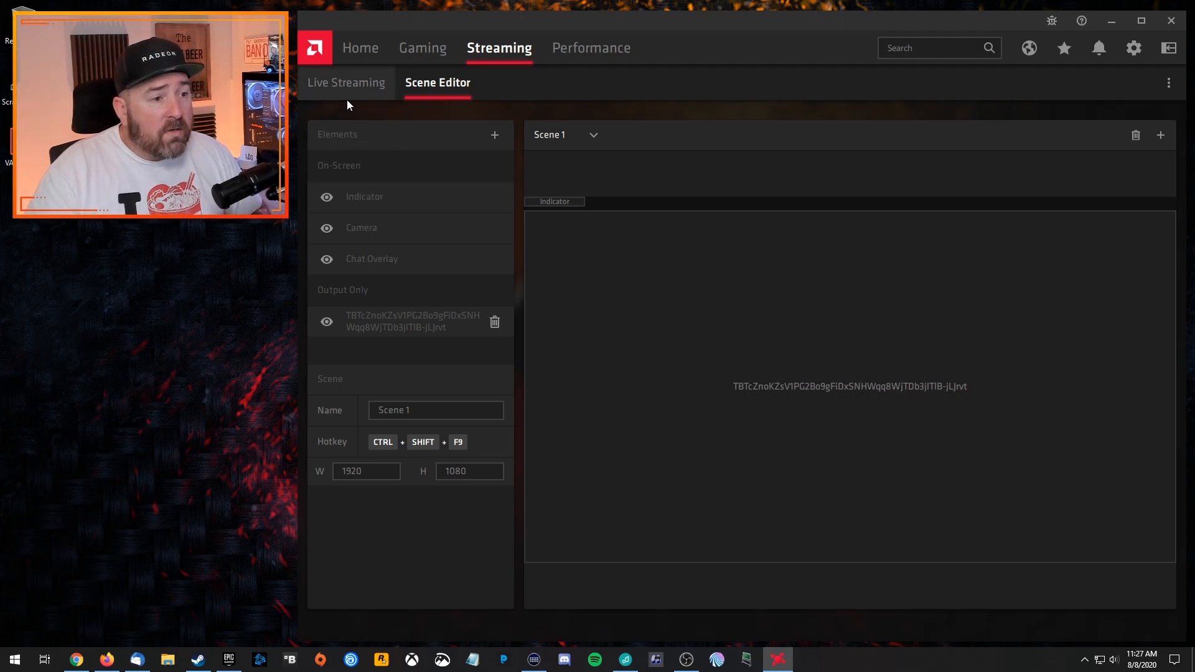
# Toggle between Live Streaming and Scene Editor, then go to Settings.
pyautogui.click(347, 82)
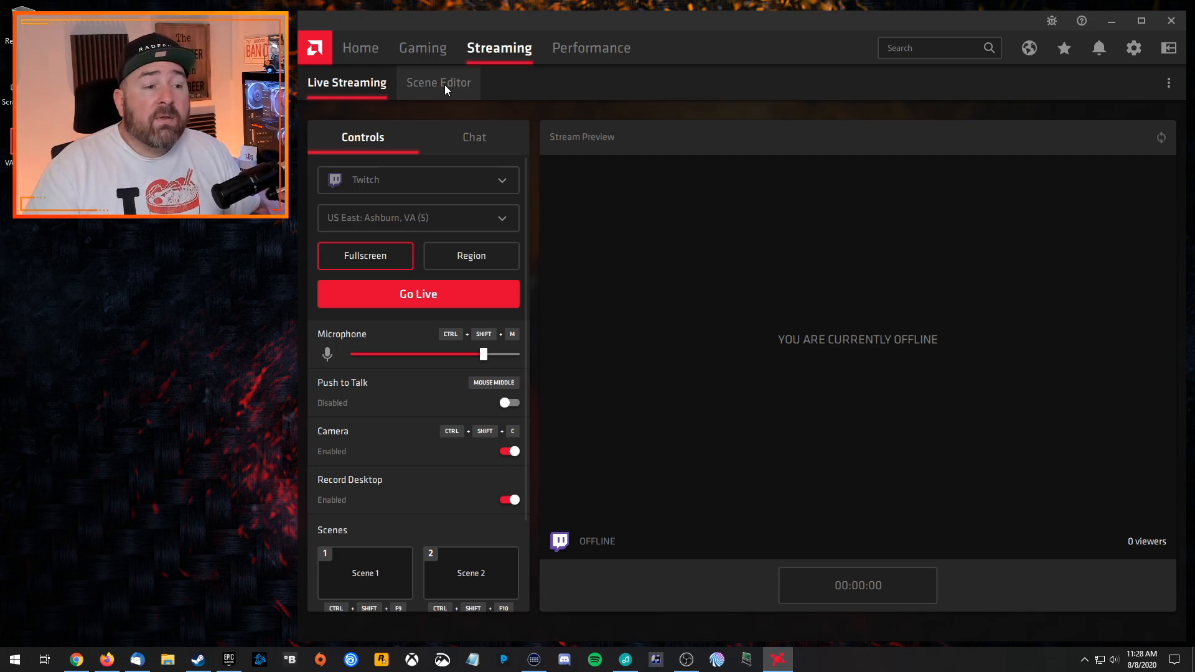
pyautogui.click(437, 82)
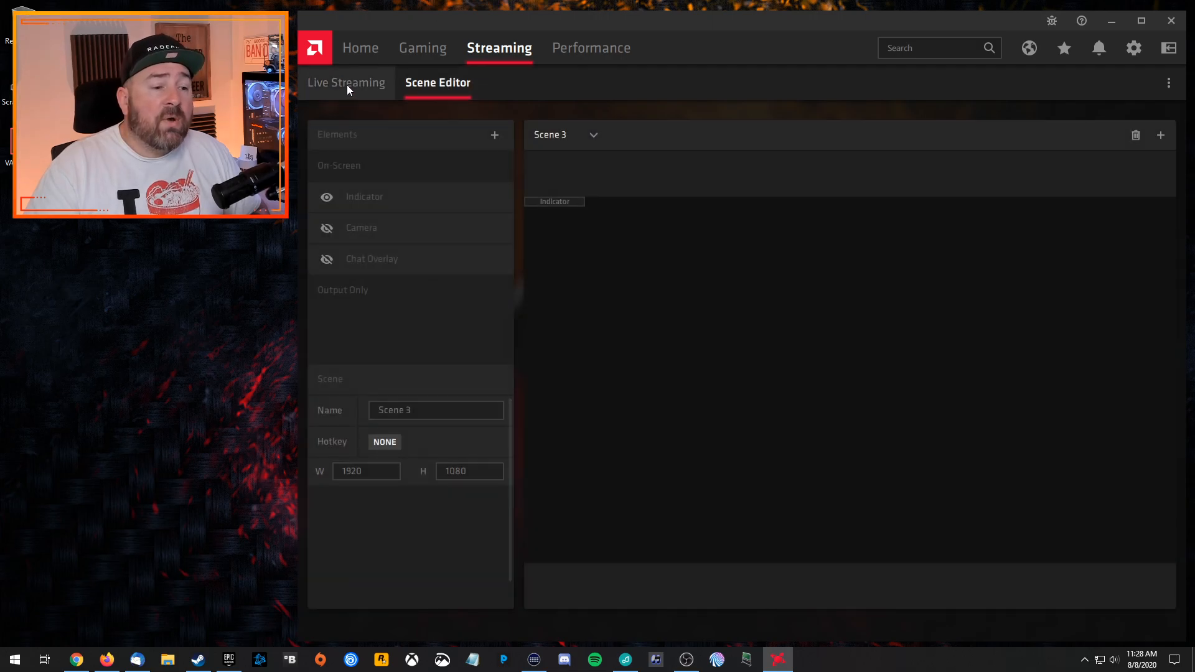
pyautogui.click(346, 82)
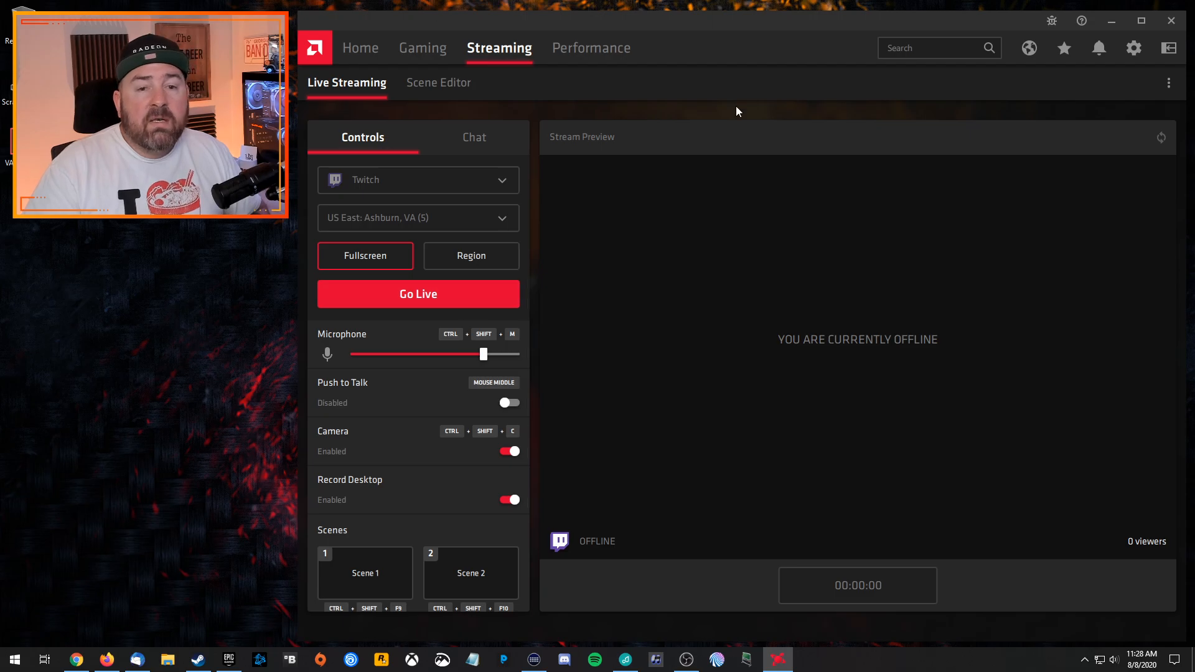
pyautogui.click(1134, 47)
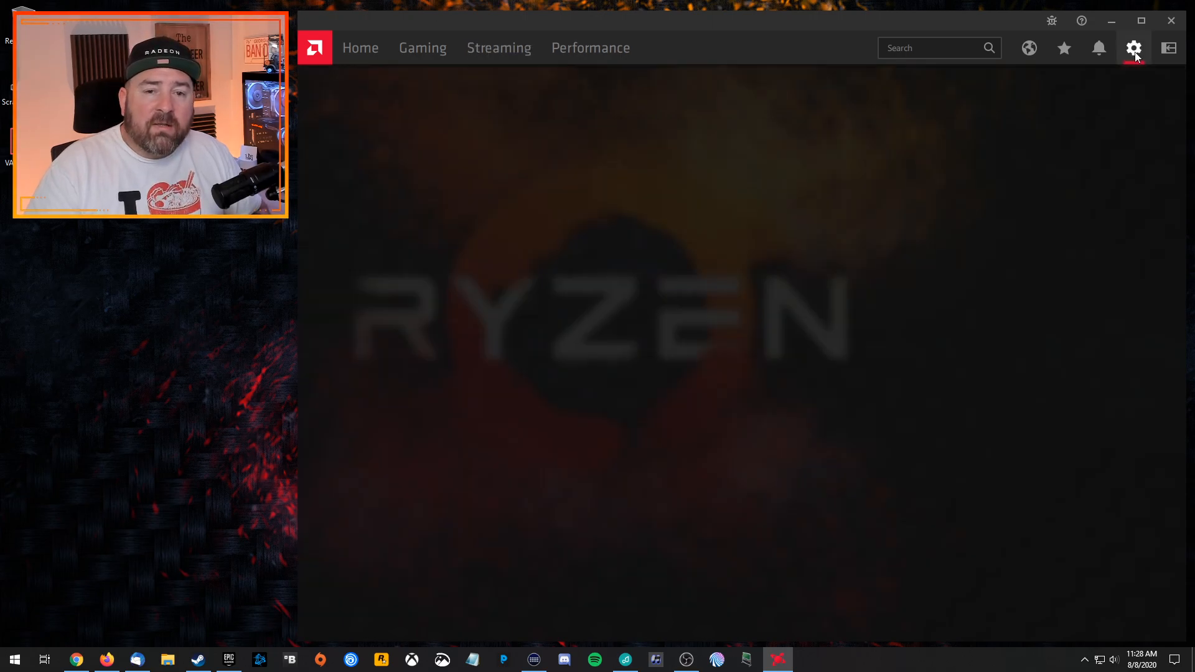
# Move from the System settings overview to the Hotkeys settings tab.
pyautogui.click(1133, 48)
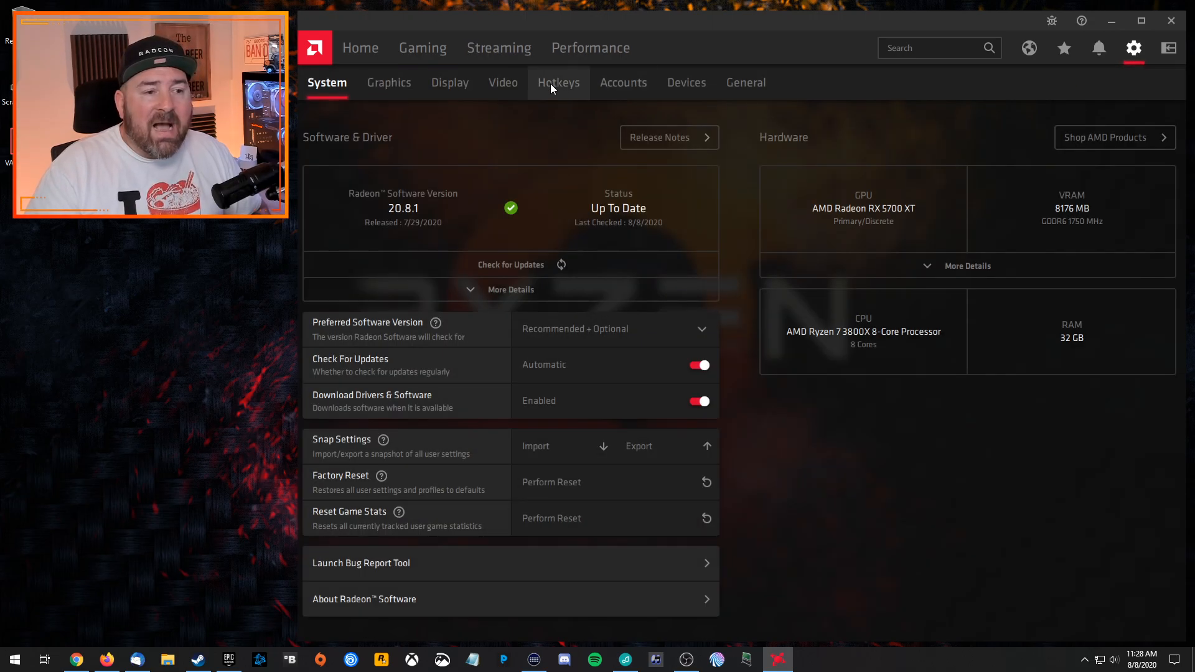
pyautogui.click(558, 82)
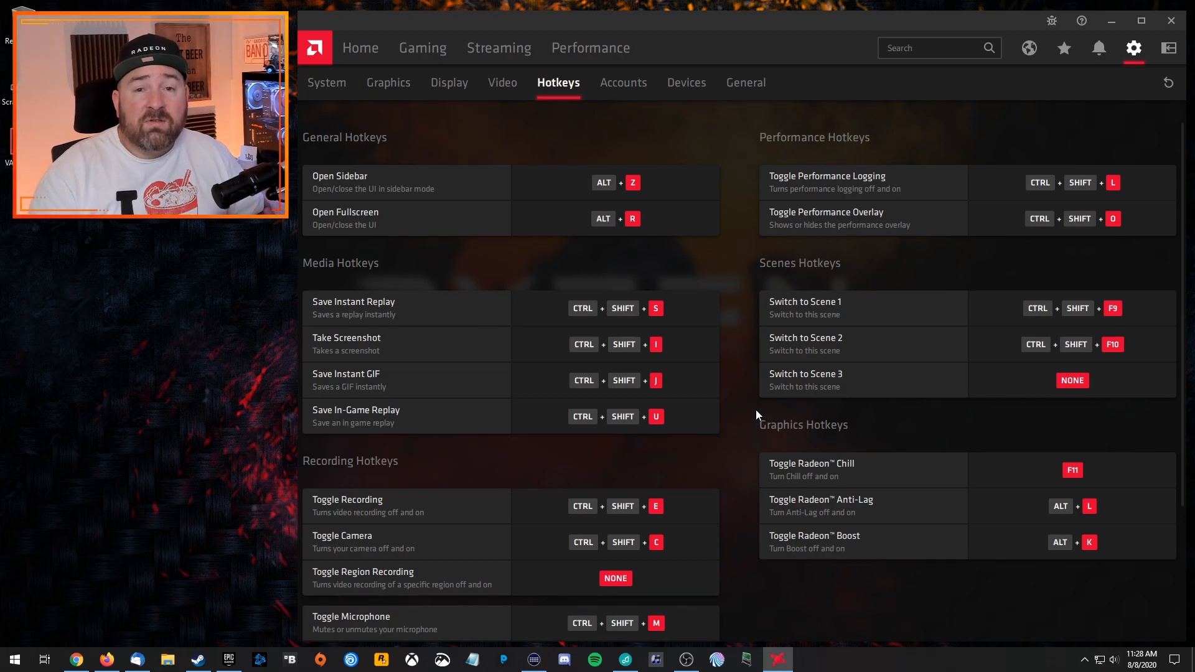
pyautogui.moveTo(1058, 404)
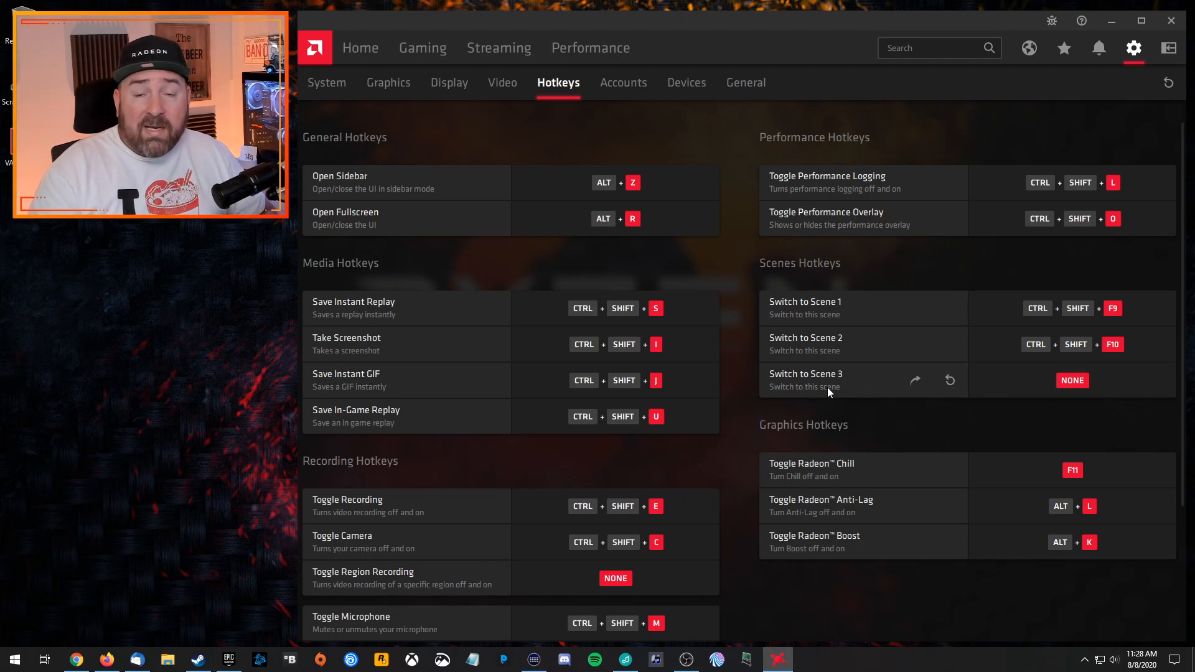
# Select the NONE field for Switch to Scene 3 to begin binding a key.
pyautogui.click(1071, 380)
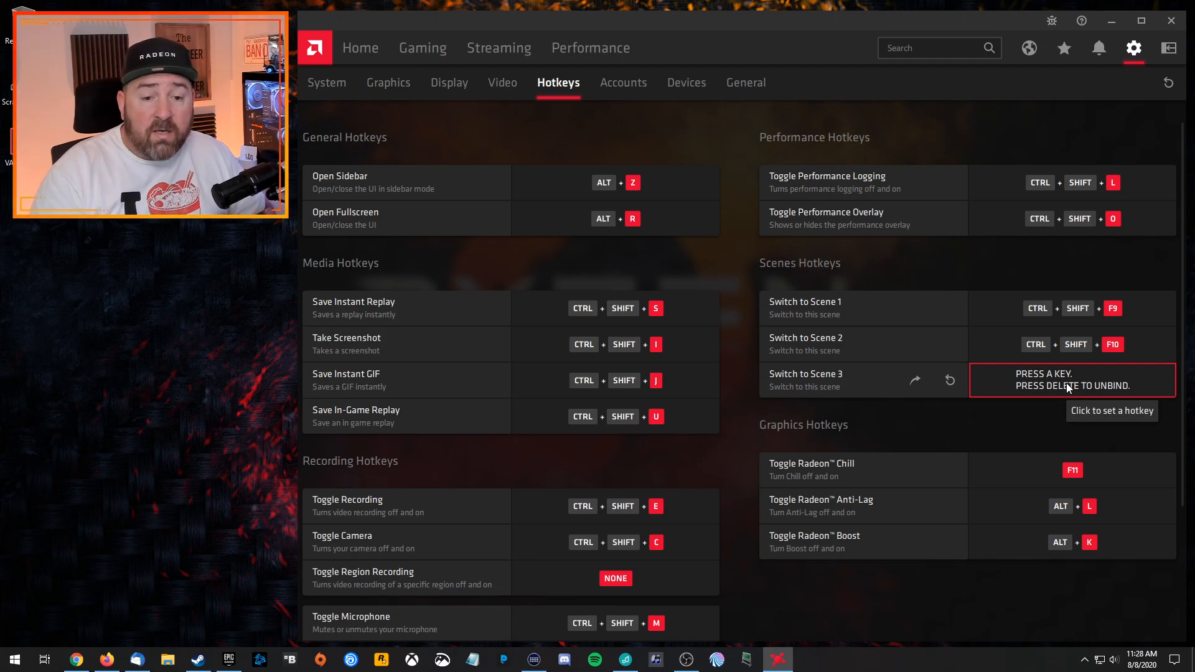
# Bind Switch to Scene 3 to Ctrl+Shift+F11 after a failed first attempt.
pyautogui.press('delete')
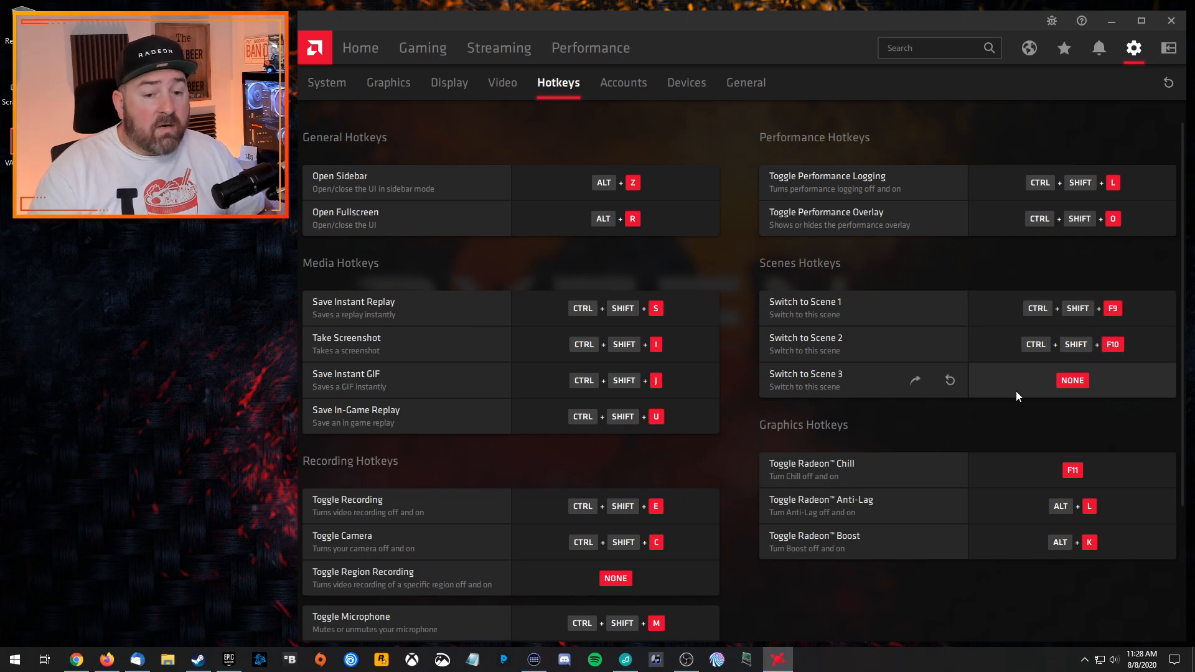
pyautogui.click(1072, 381)
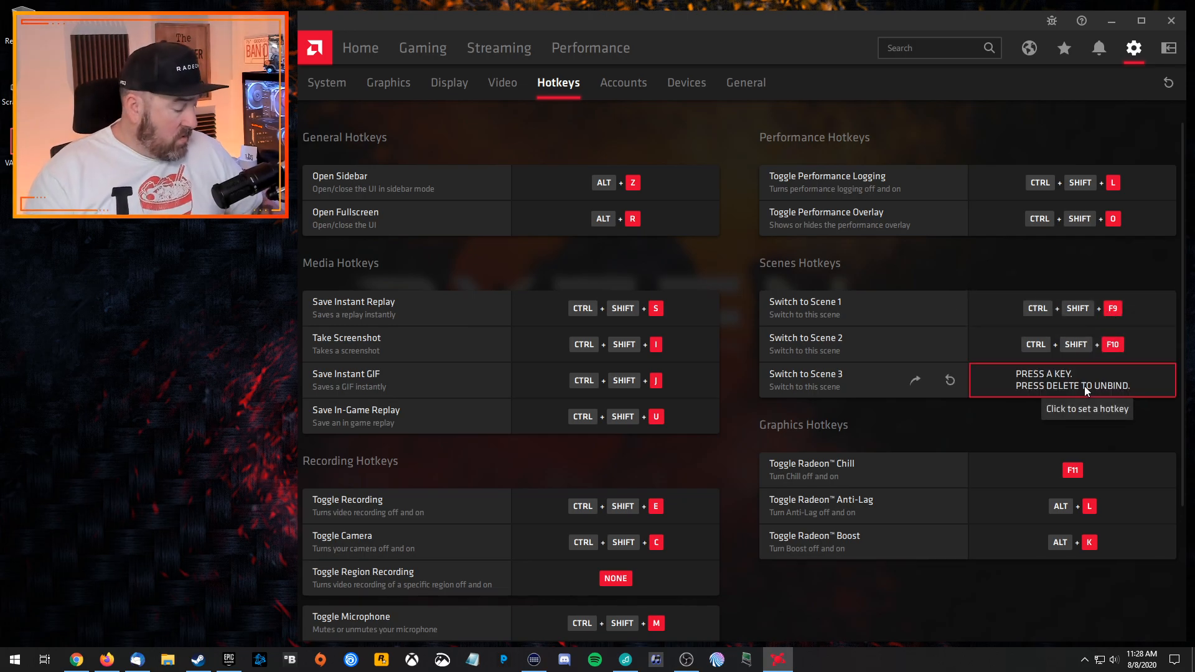
pyautogui.press('F11')
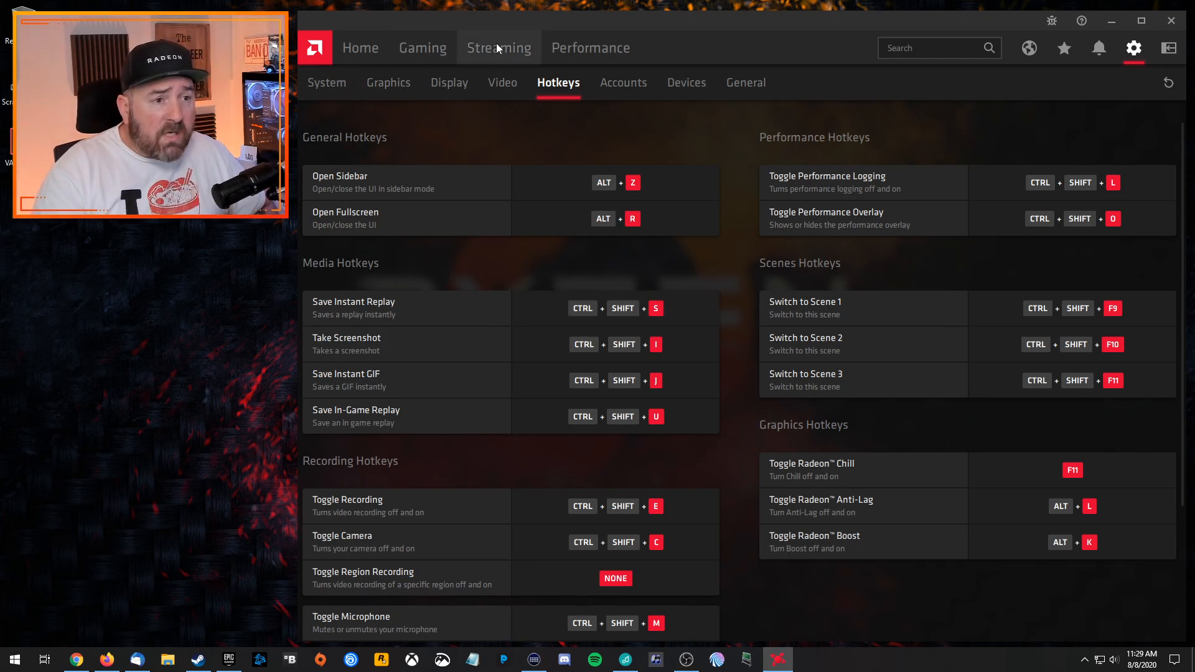
# Return to the Live Streaming page with Twitch offline and scenes listed.
pyautogui.click(499, 48)
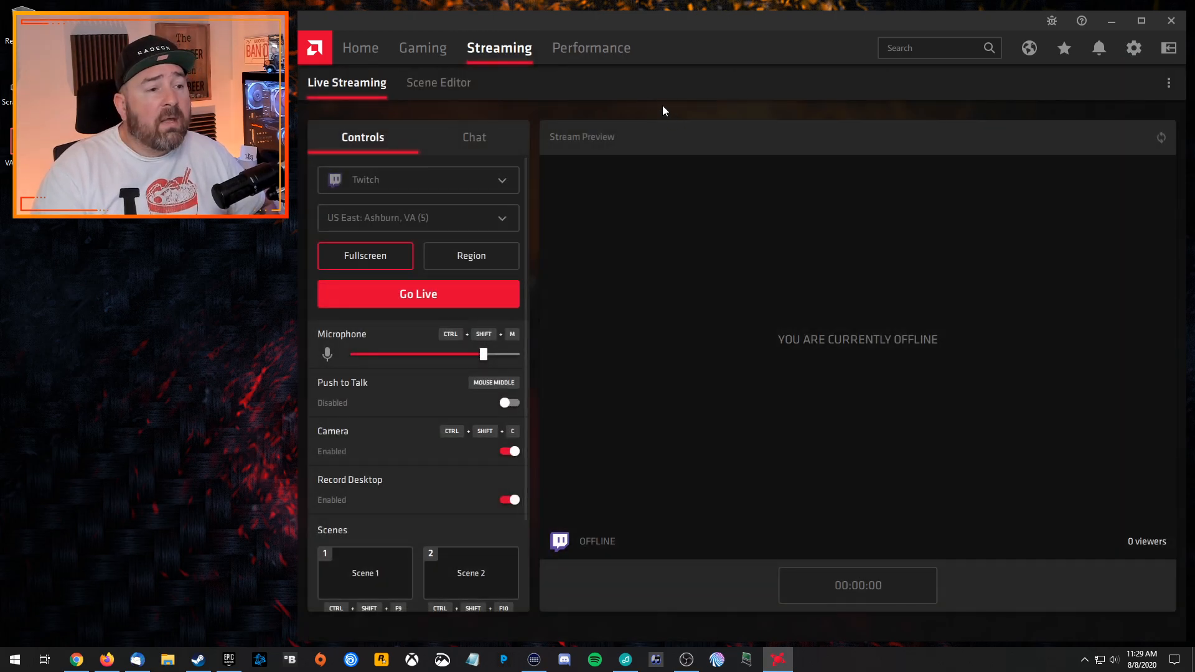